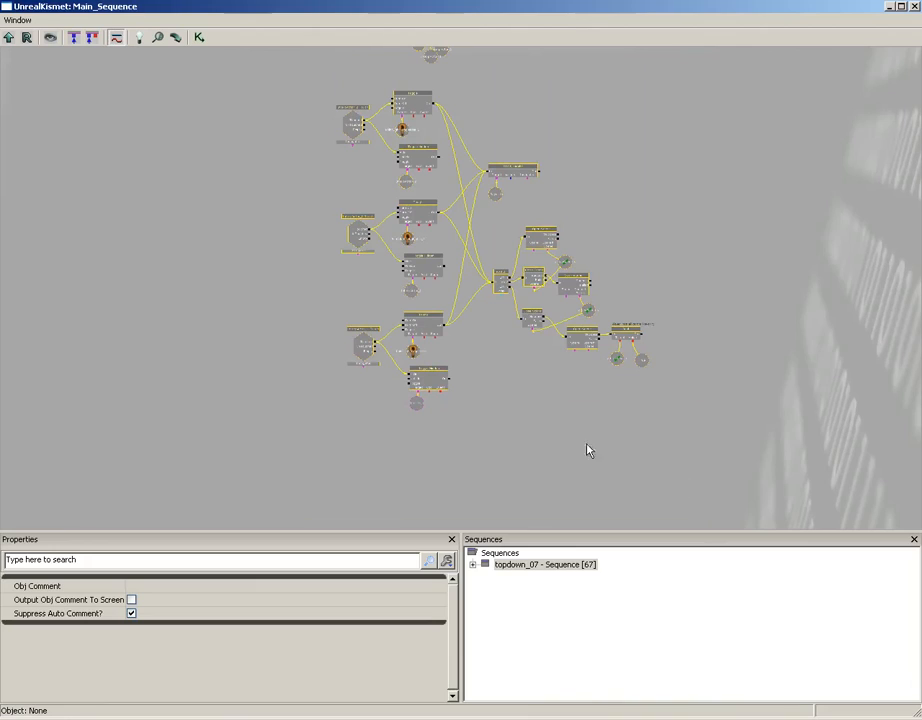
{"action": "mouse_move", "coordinate": [332, 456]}
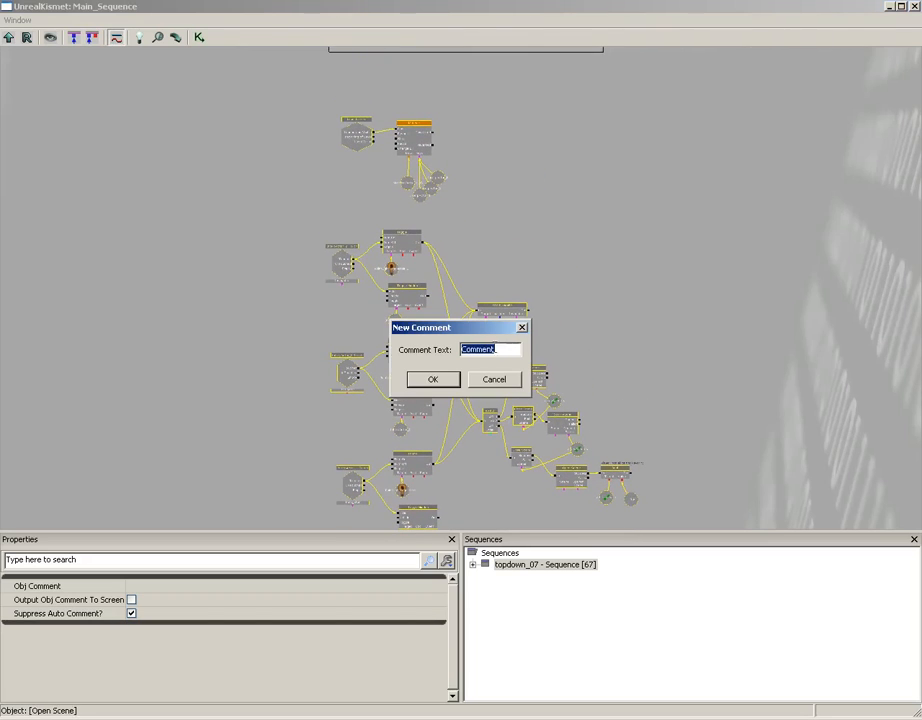
Name the new Kismet comment box 'Key Pickup'
{"action": "type", "text": "Key"}
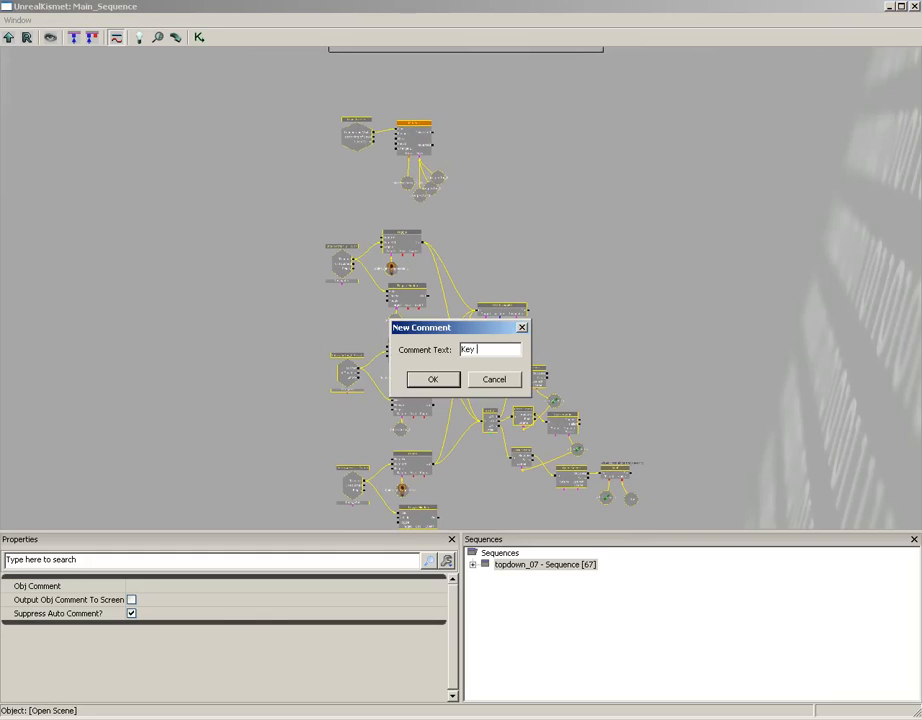
{"action": "type", "text": "Pickup"}
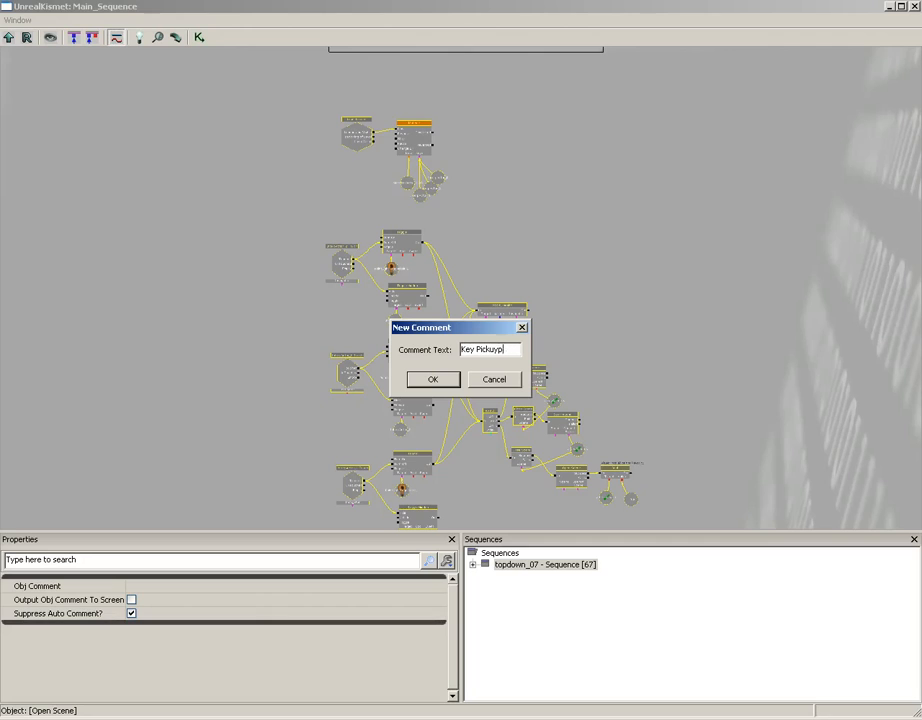
{"action": "left_click", "coordinate": [432, 380]}
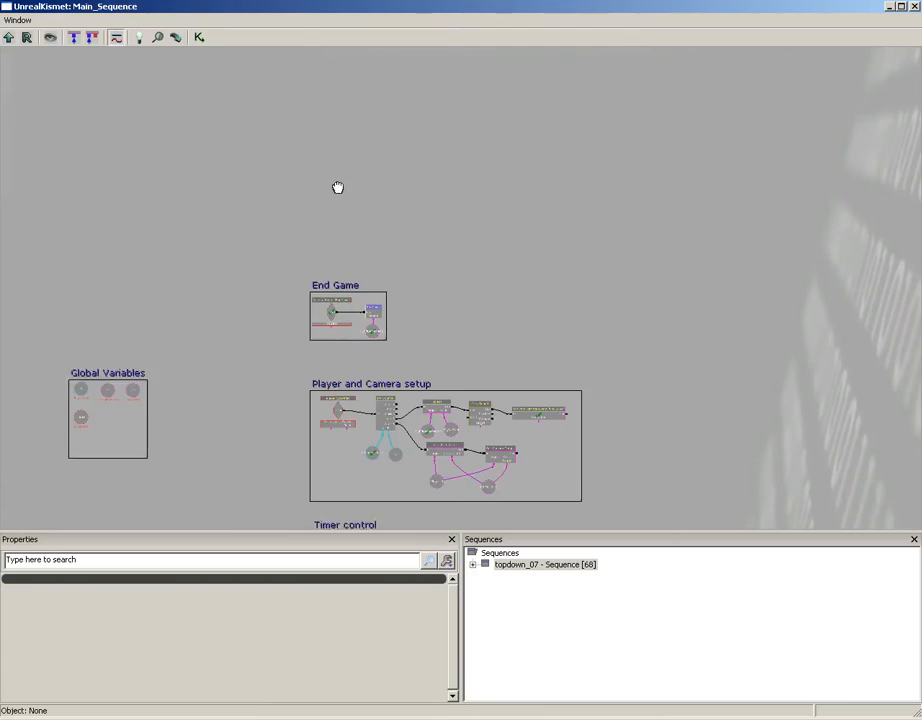
Add a Touch event for TriggerVolume_2 above the End Game comment box
{"action": "right_click", "coordinate": [338, 188]}
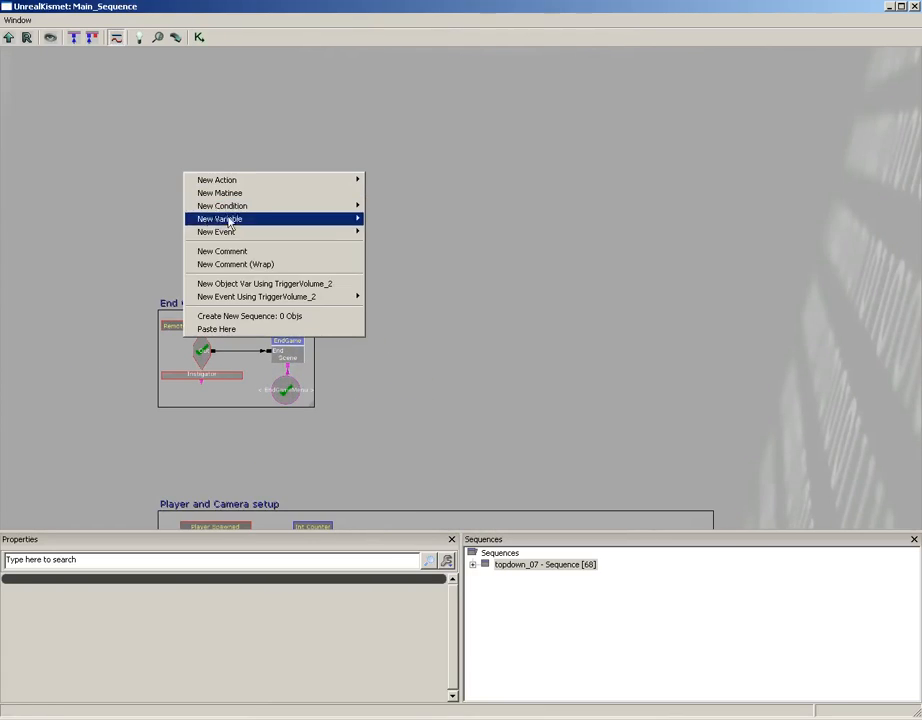
{"action": "mouse_move", "coordinate": [264, 296]}
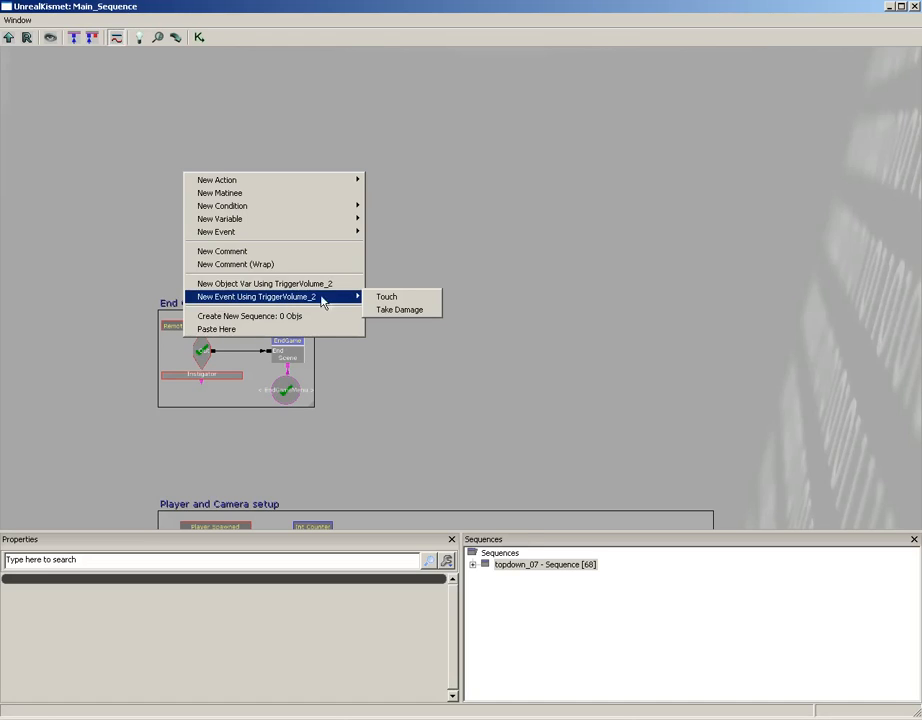
{"action": "left_click", "coordinate": [386, 296]}
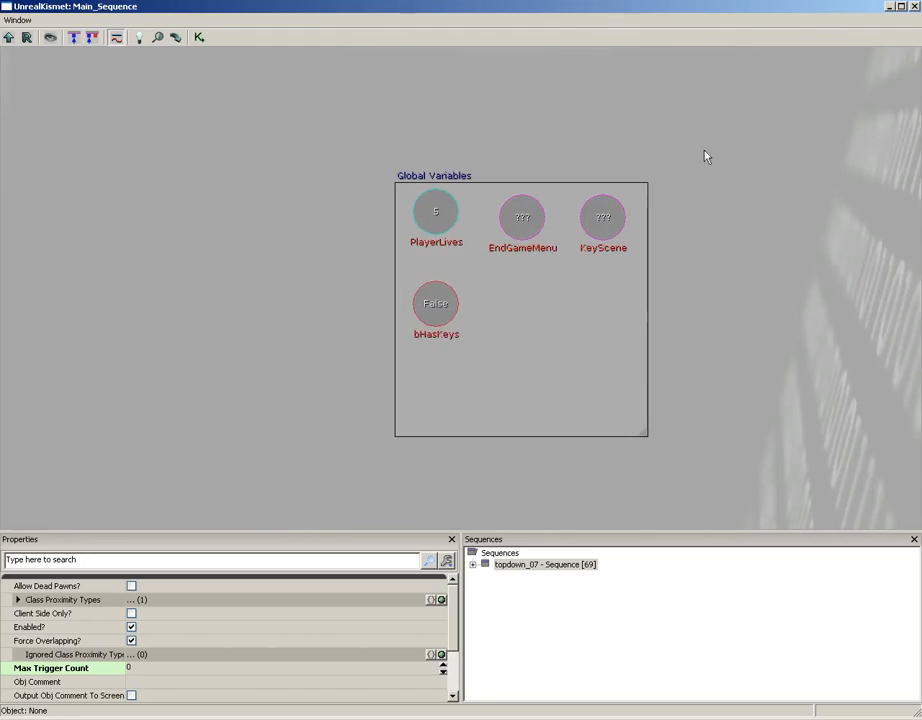
{"action": "left_click_drag", "start_coordinate": [708, 156], "coordinate": [688, 176]}
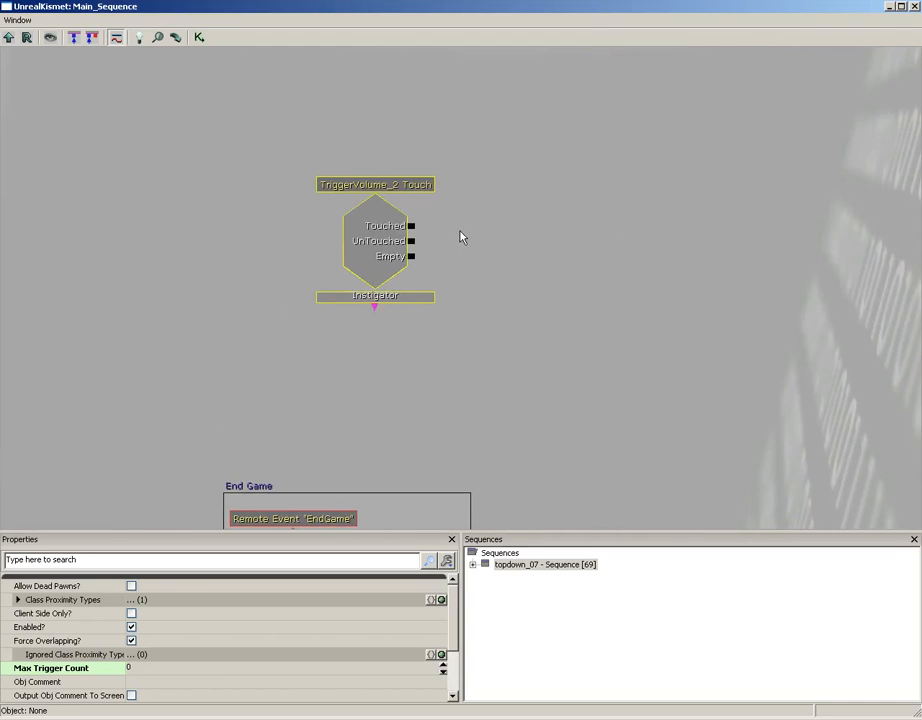
Add a Compare Bool condition fed by the trigger's Touched output
{"action": "right_click", "coordinate": [460, 236]}
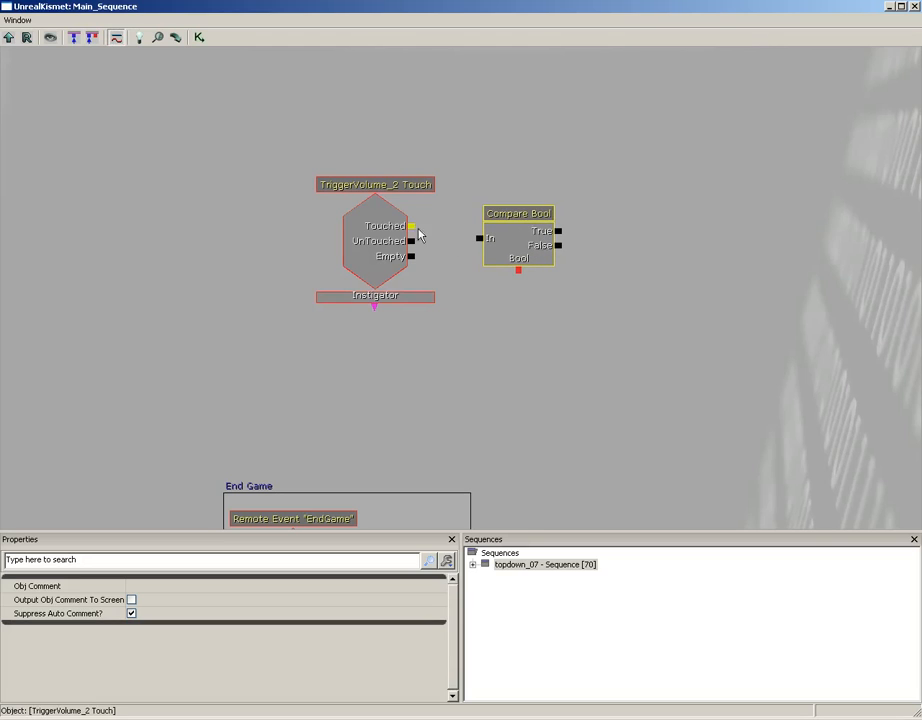
{"action": "left_click_drag", "start_coordinate": [412, 226], "coordinate": [478, 240]}
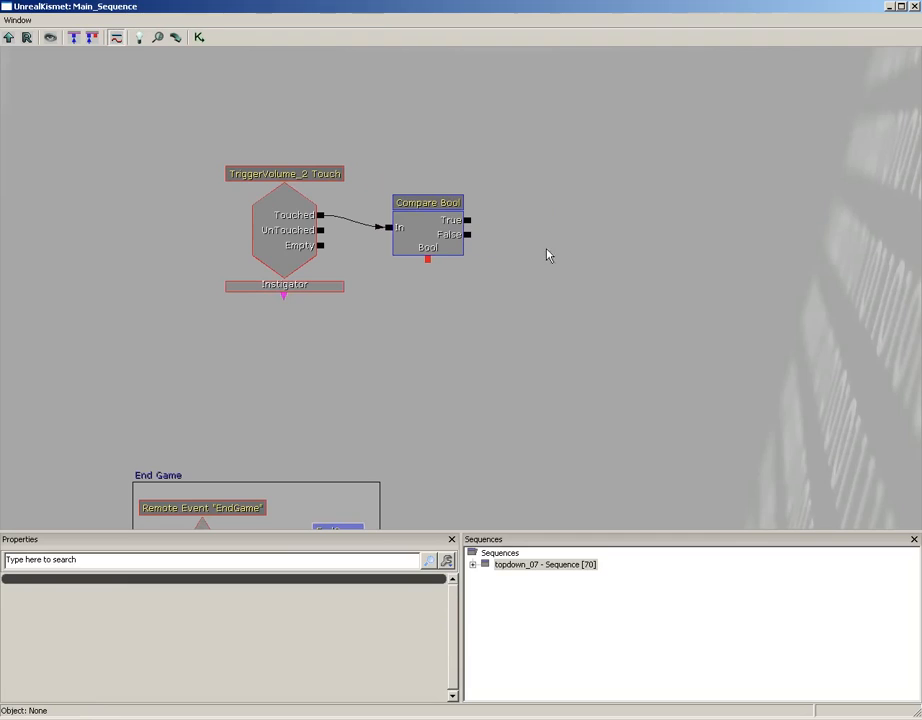
{"action": "mouse_move", "coordinate": [410, 324]}
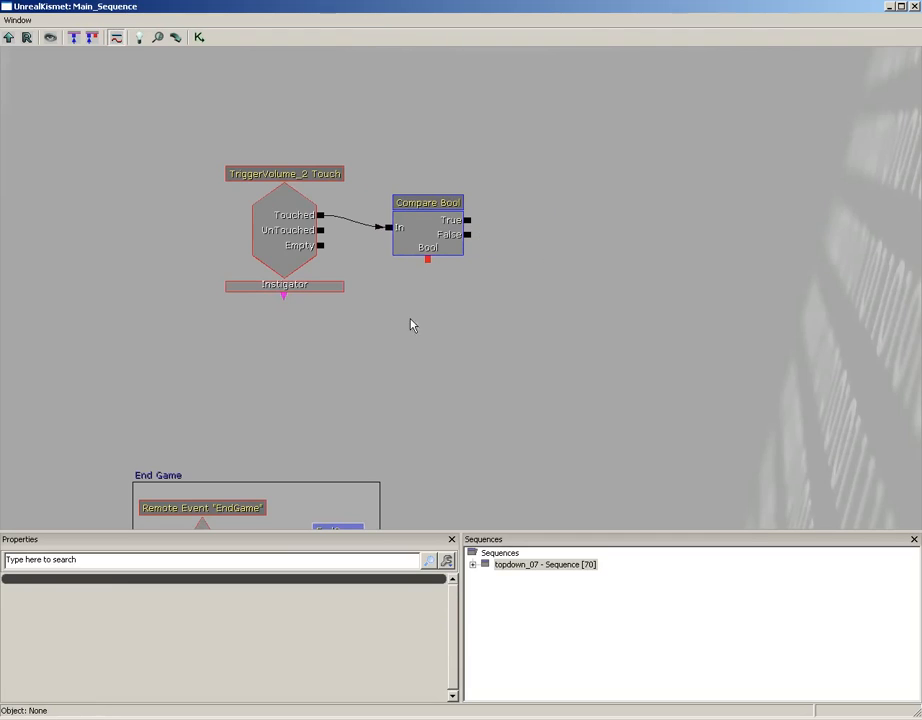
Add a Named Variable looking up bHasKeys for the Compare Bool input
{"action": "right_click", "coordinate": [410, 324]}
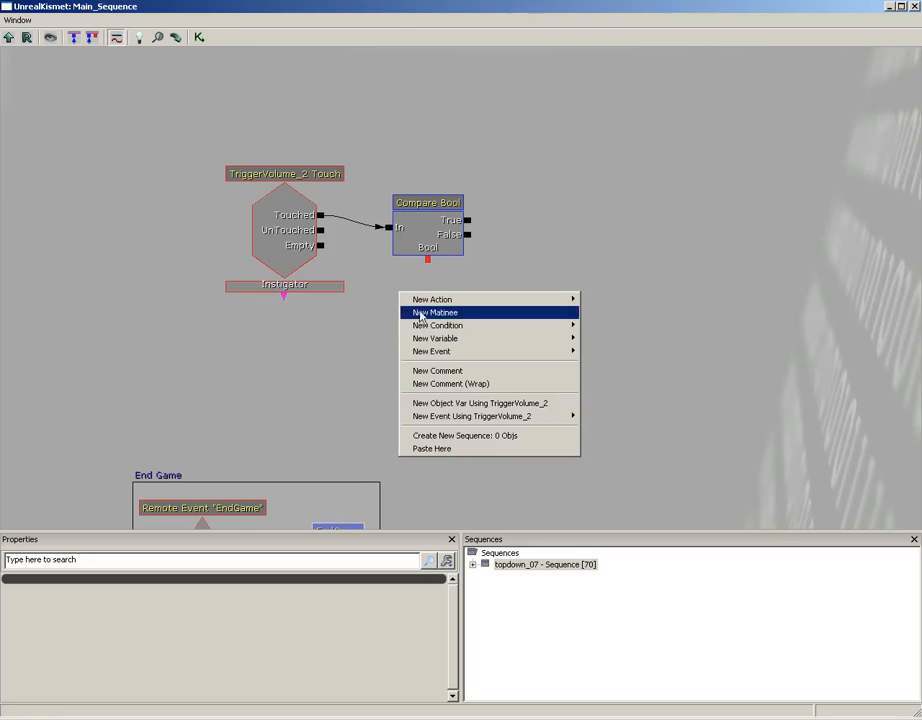
{"action": "mouse_move", "coordinate": [436, 338]}
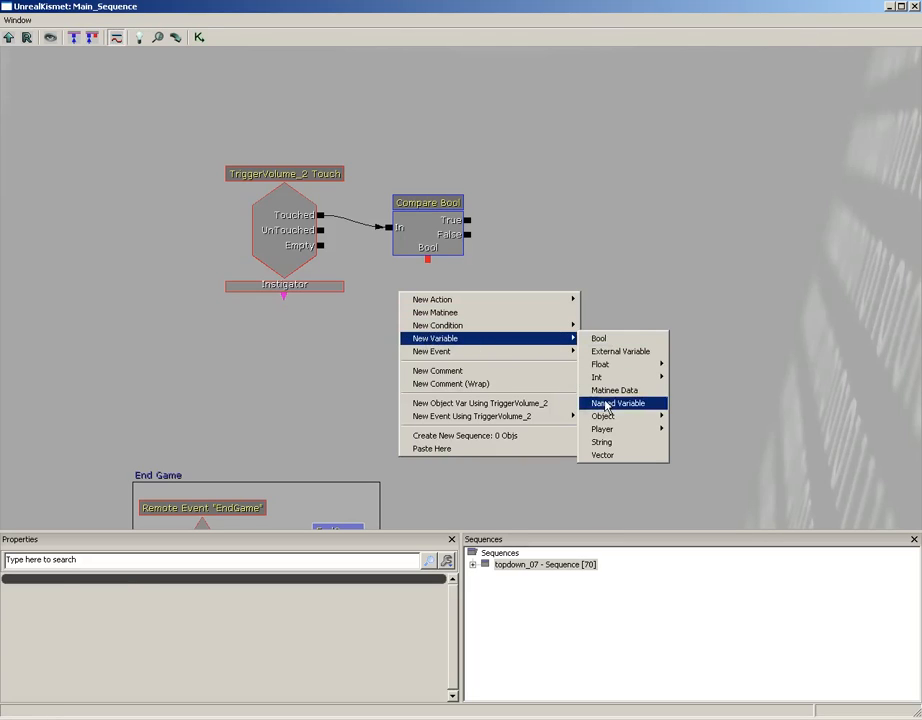
{"action": "left_click", "coordinate": [616, 404]}
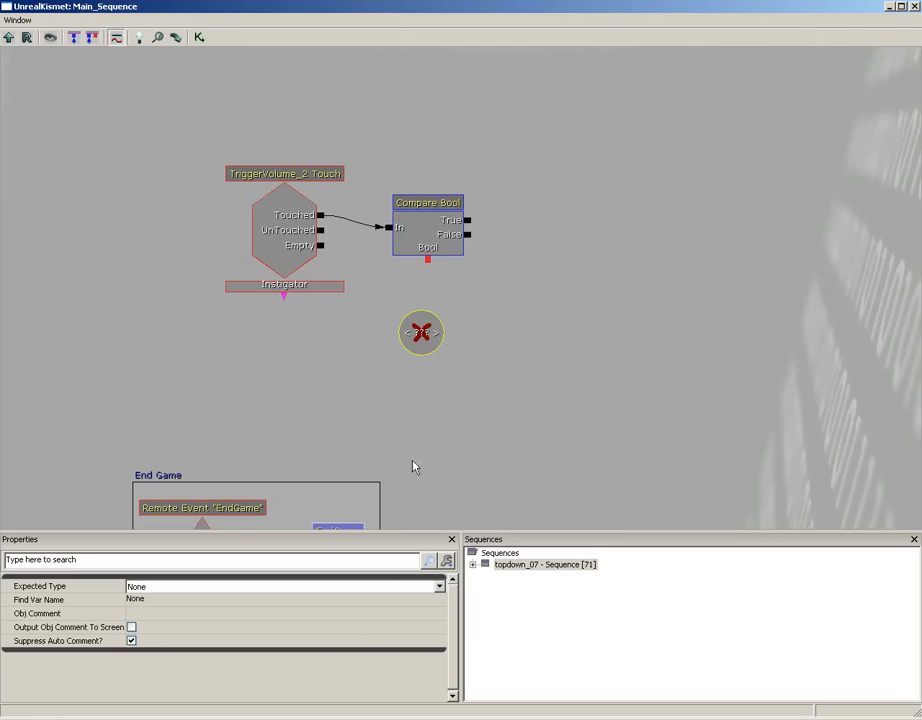
{"action": "type", "text": "bHas"}
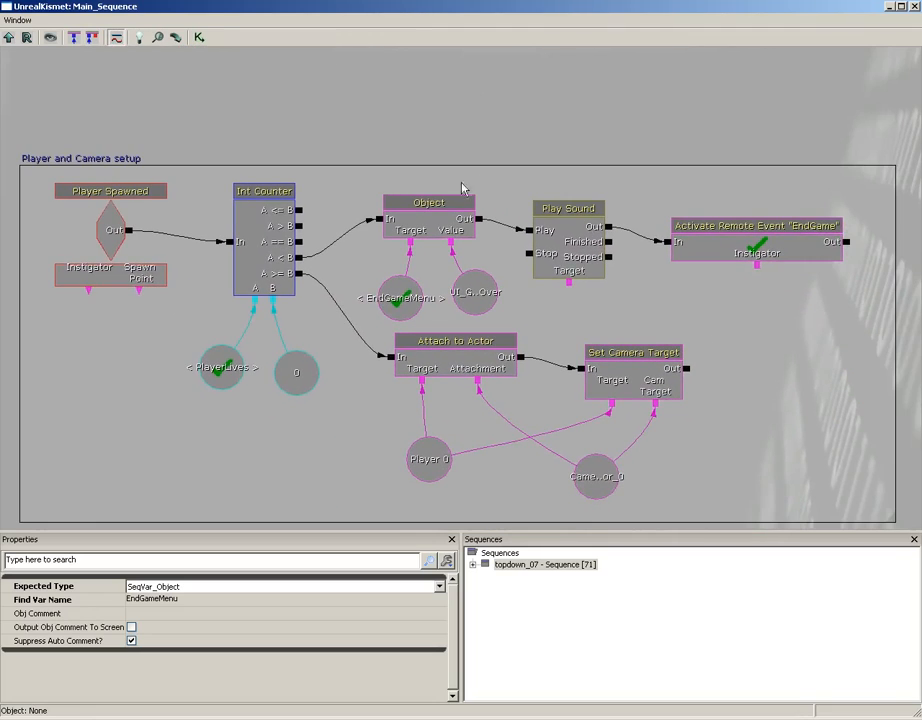
Reuse the scene, Play Sound and EndGame nodes on True, assigning the UI_GameOver scene
{"action": "left_click_drag", "start_coordinate": [460, 188], "coordinate": [788, 308]}
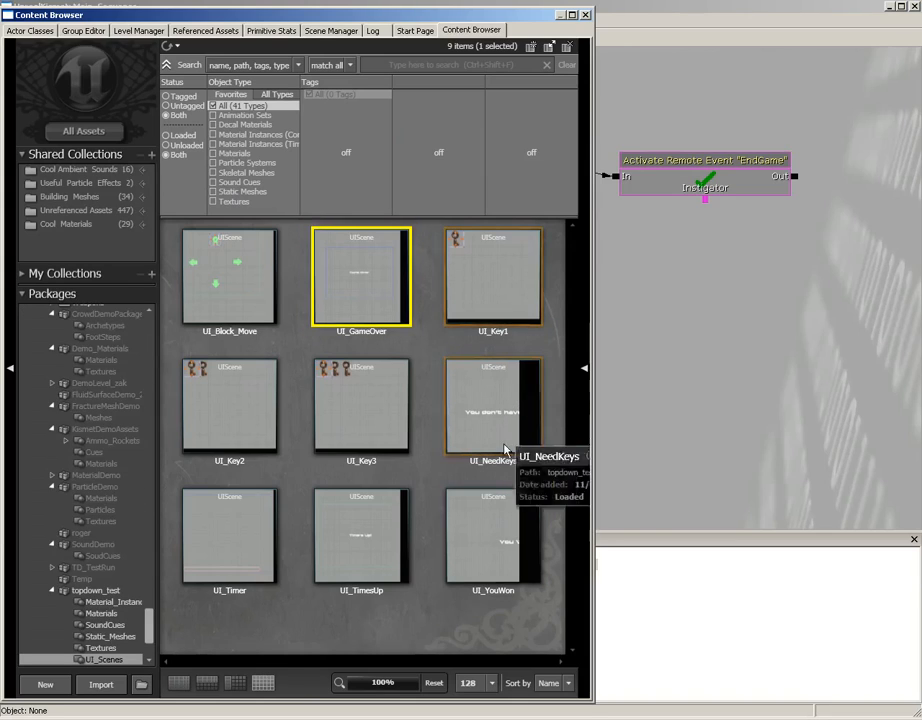
{"action": "left_click", "coordinate": [492, 536]}
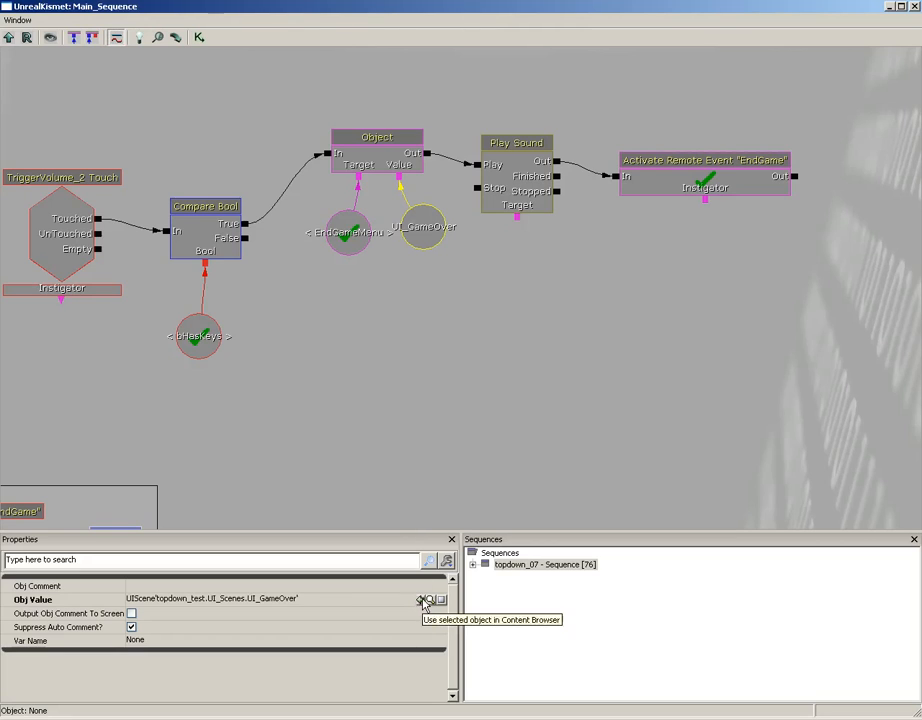
{"action": "left_click", "coordinate": [516, 142]}
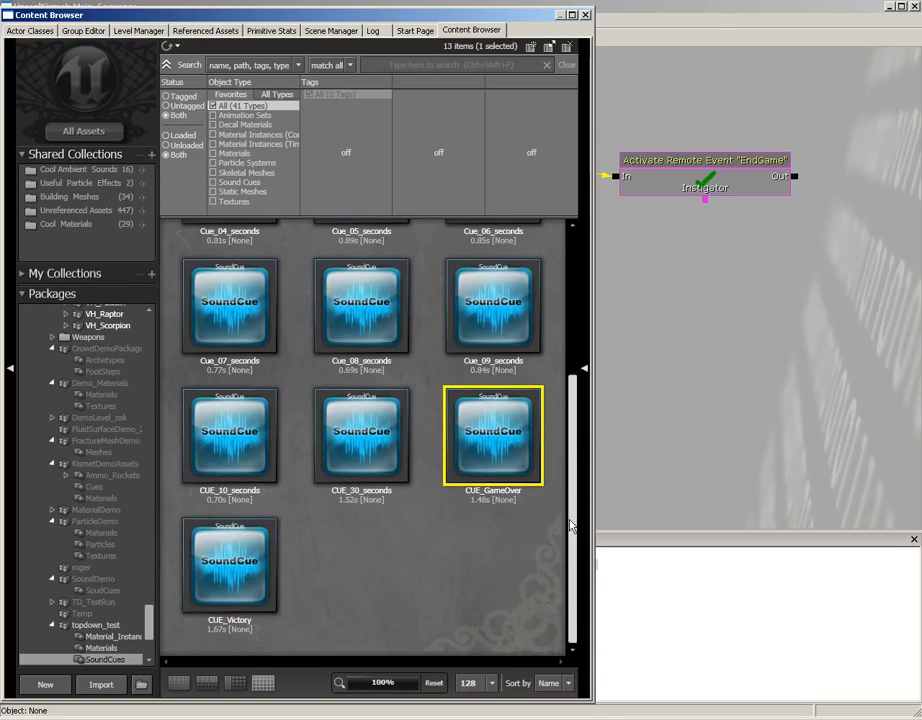
{"action": "mouse_move", "coordinate": [230, 560]}
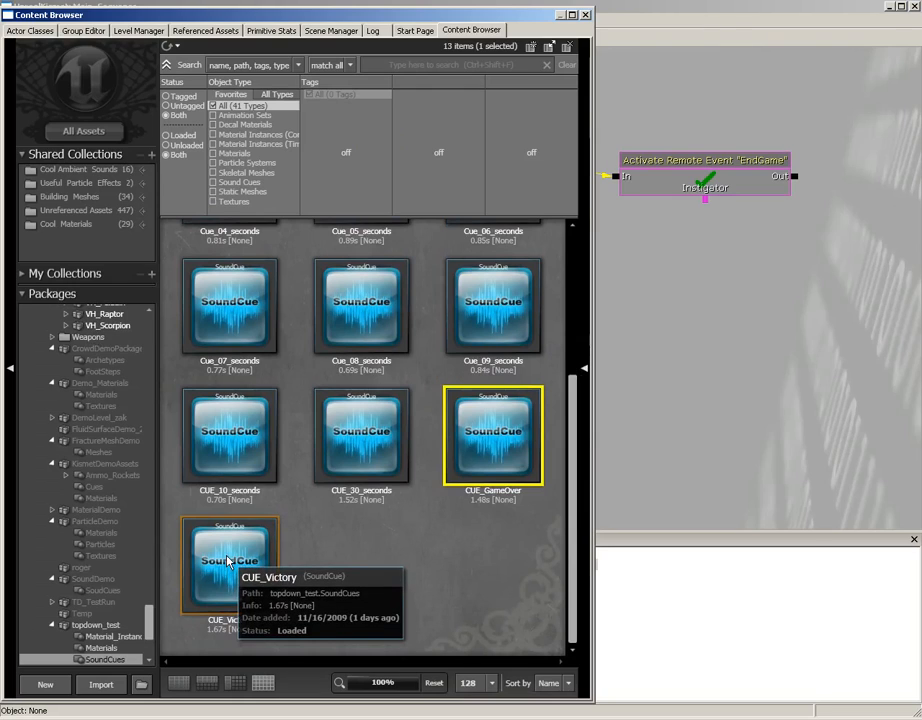
Select the CUE_Victory sound cue in the SoundCues package for Play Sound
{"action": "left_click", "coordinate": [230, 560]}
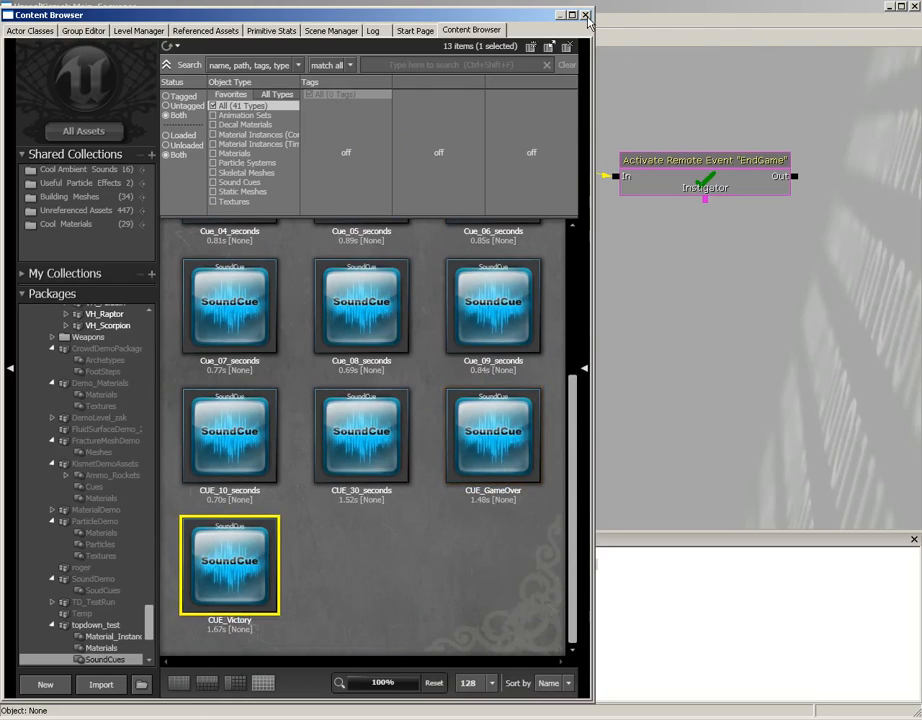
{"action": "left_click", "coordinate": [588, 16]}
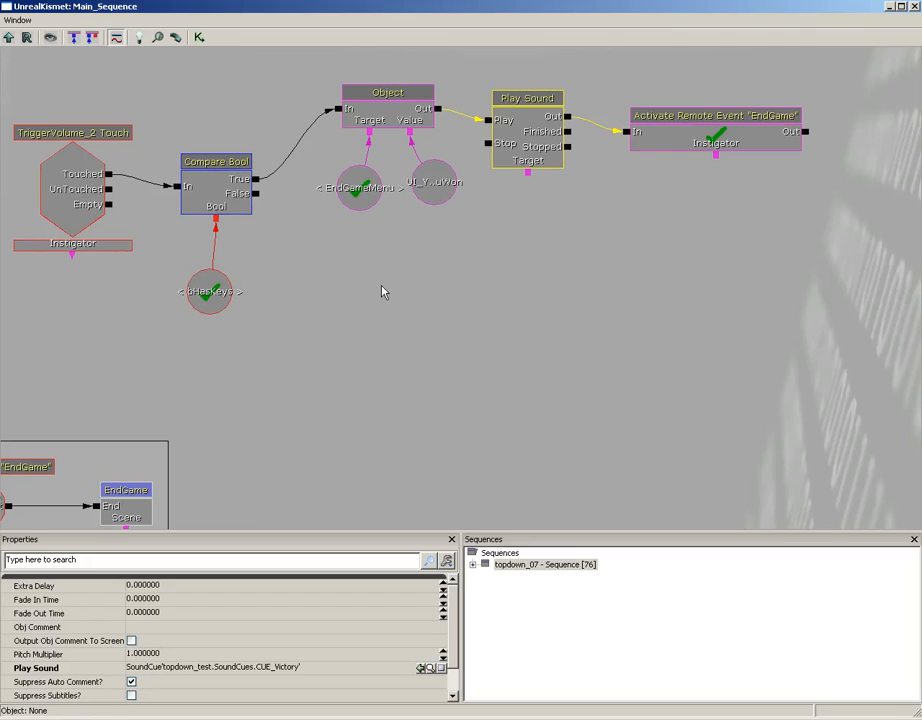
{"action": "mouse_move", "coordinate": [280, 226]}
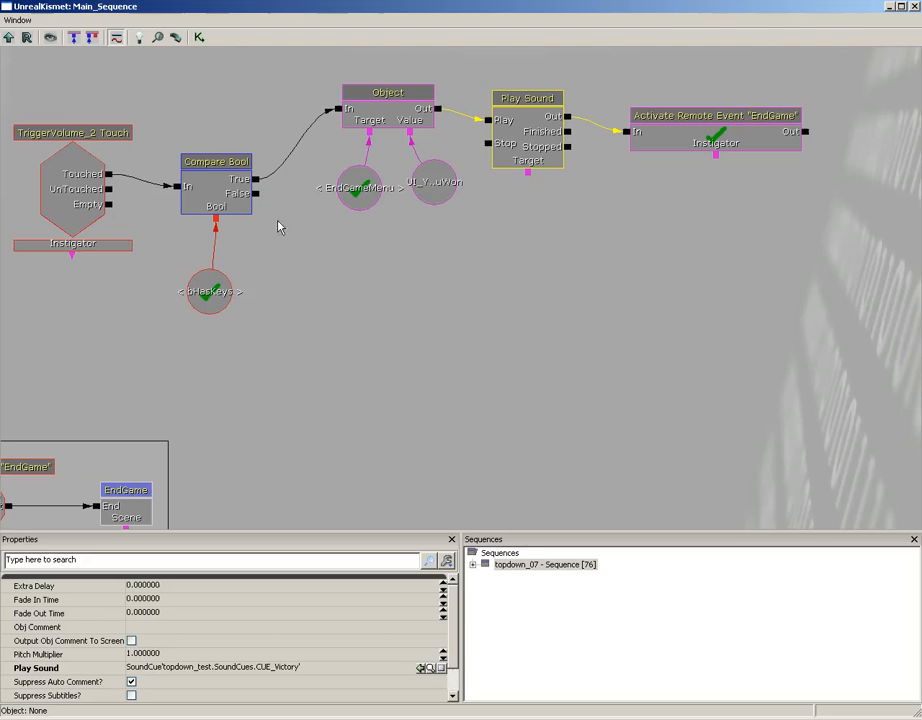
{"action": "mouse_move", "coordinate": [340, 304]}
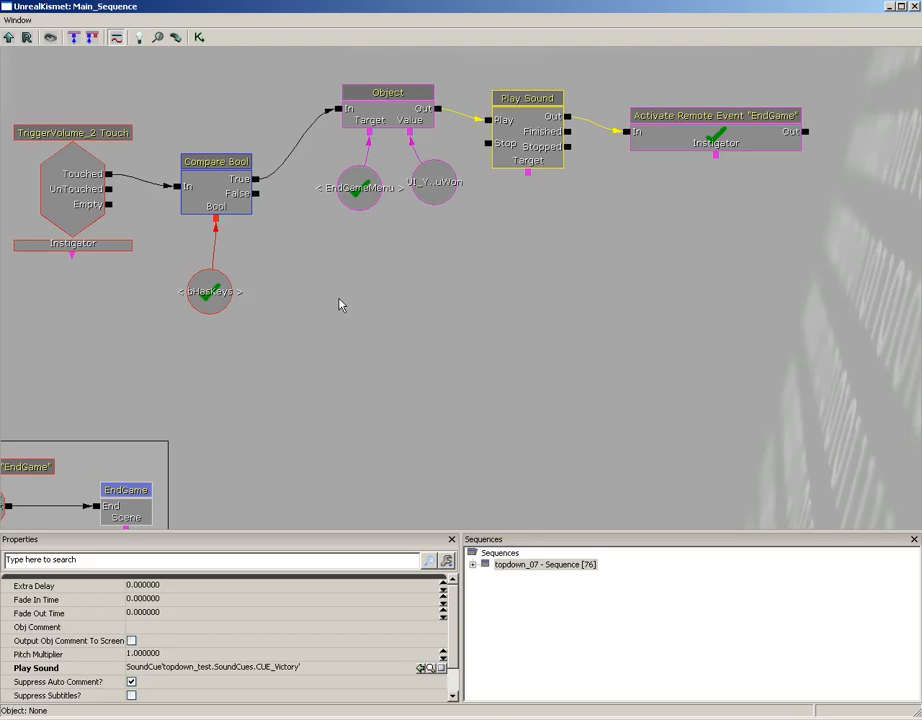
Add an Open Scene action fed by Compare Bool's False output
{"action": "right_click", "coordinate": [340, 304]}
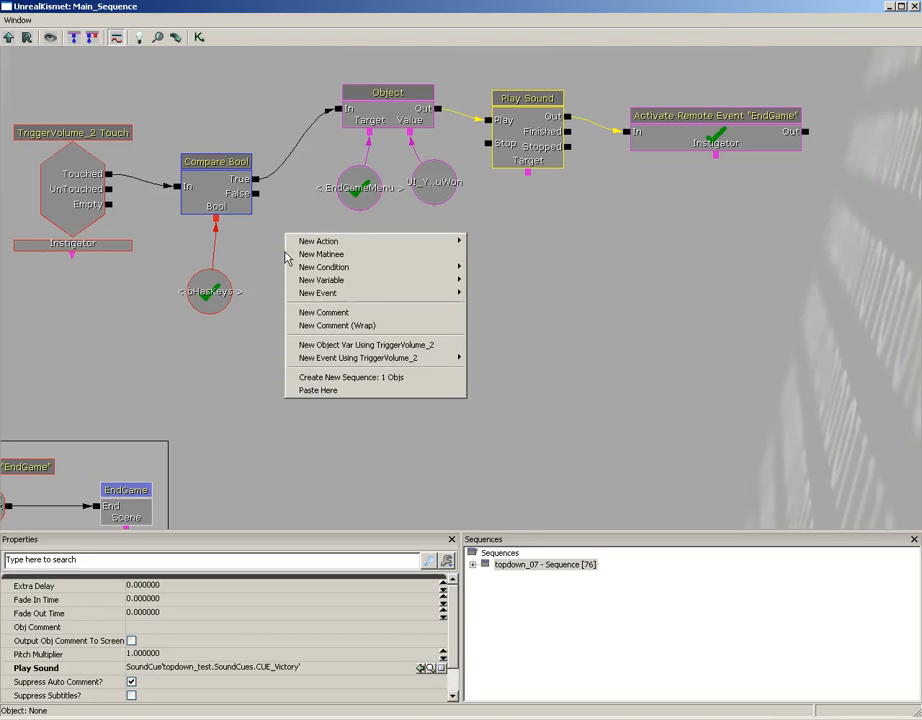
{"action": "mouse_move", "coordinate": [316, 292]}
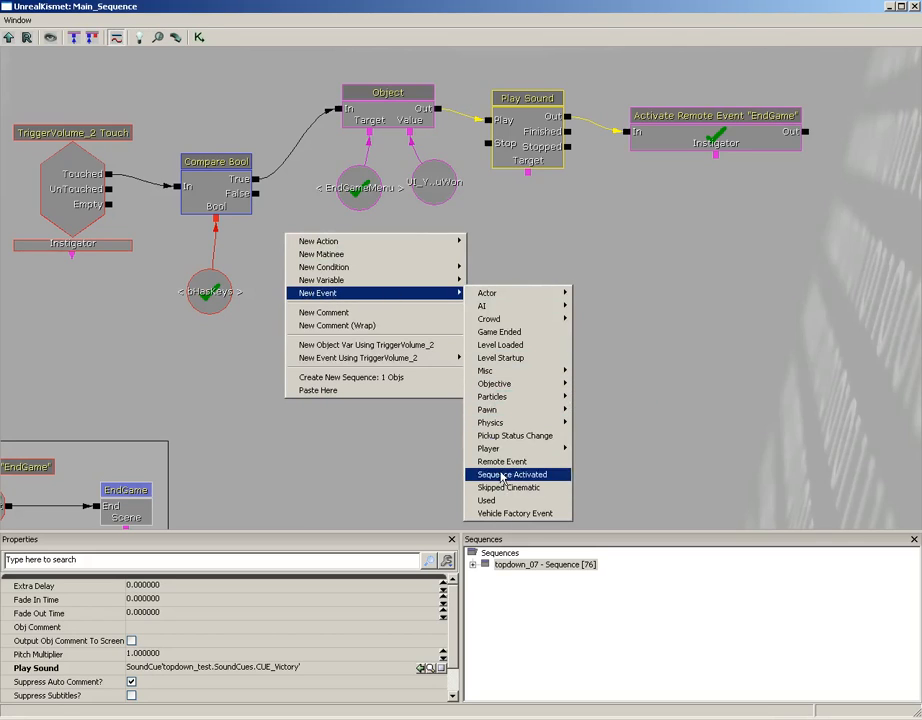
{"action": "mouse_move", "coordinate": [318, 240]}
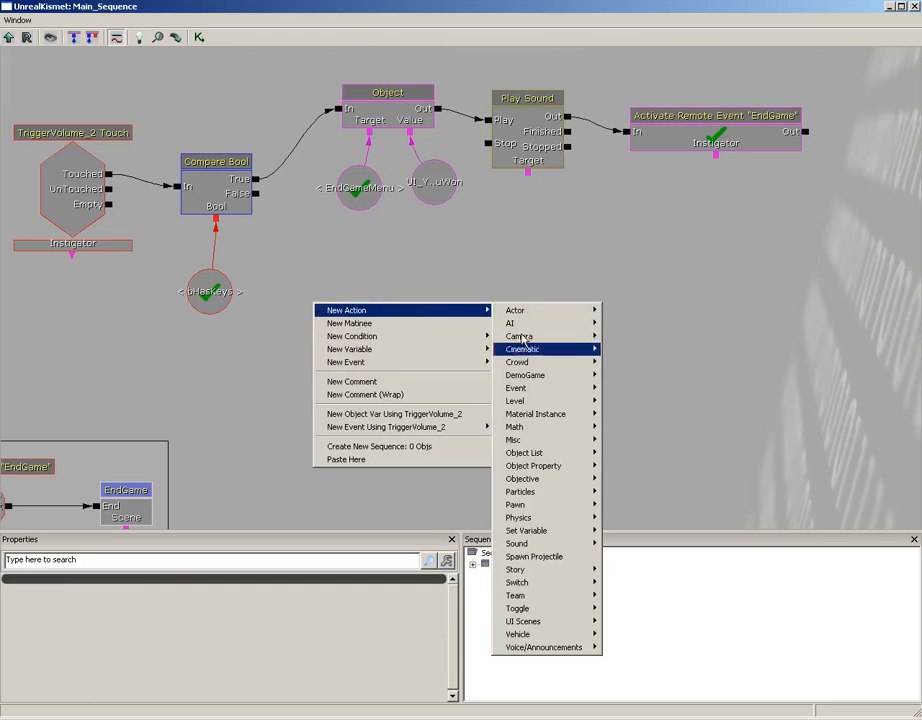
{"action": "mouse_move", "coordinate": [524, 620]}
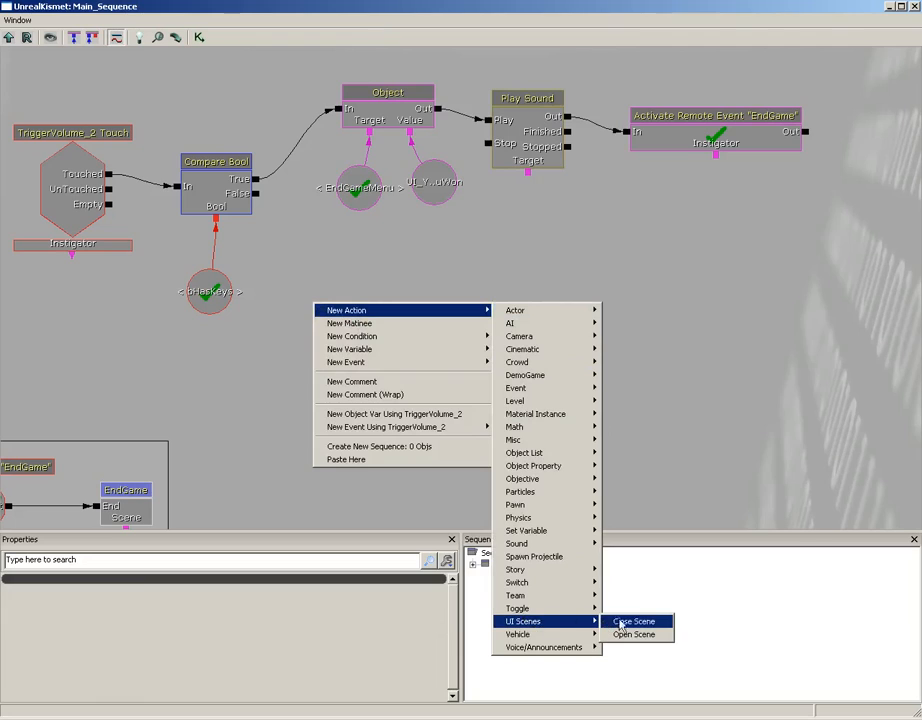
{"action": "left_click", "coordinate": [632, 634]}
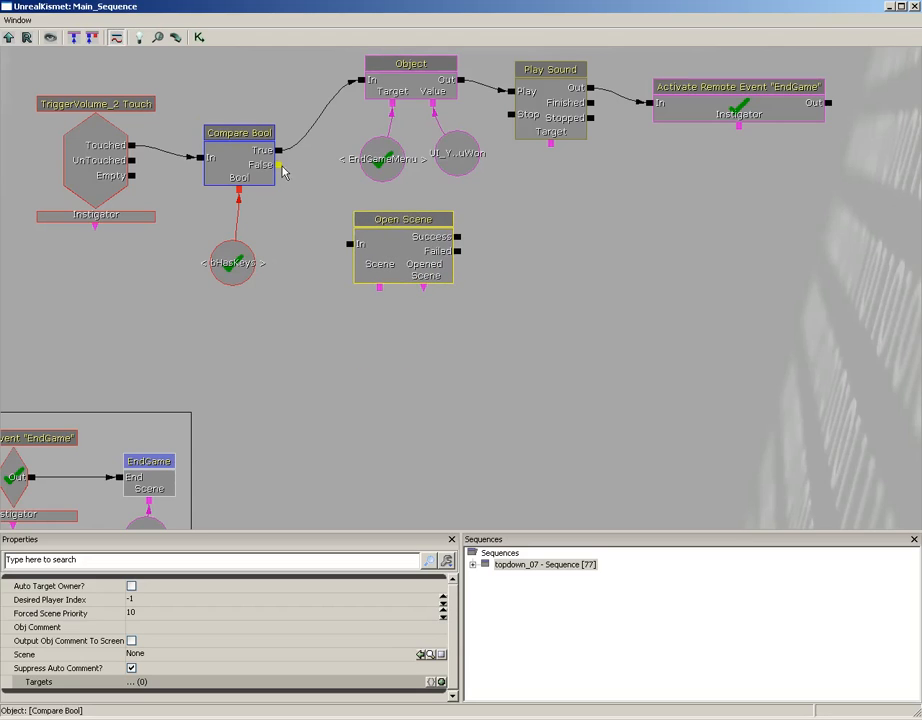
{"action": "left_click_drag", "start_coordinate": [280, 164], "coordinate": [356, 244]}
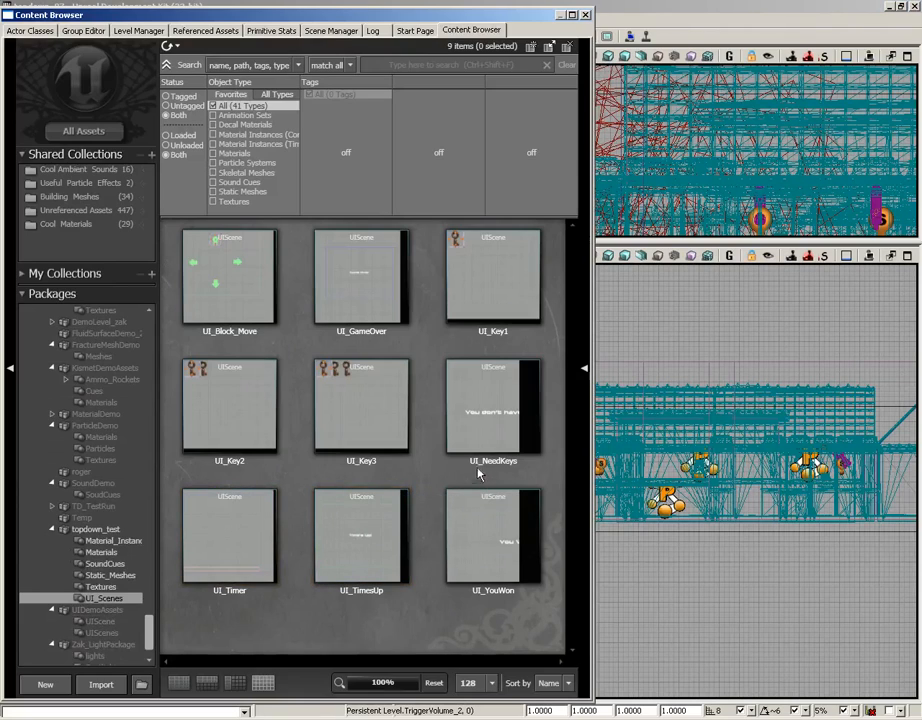
{"action": "mouse_move", "coordinate": [496, 388]}
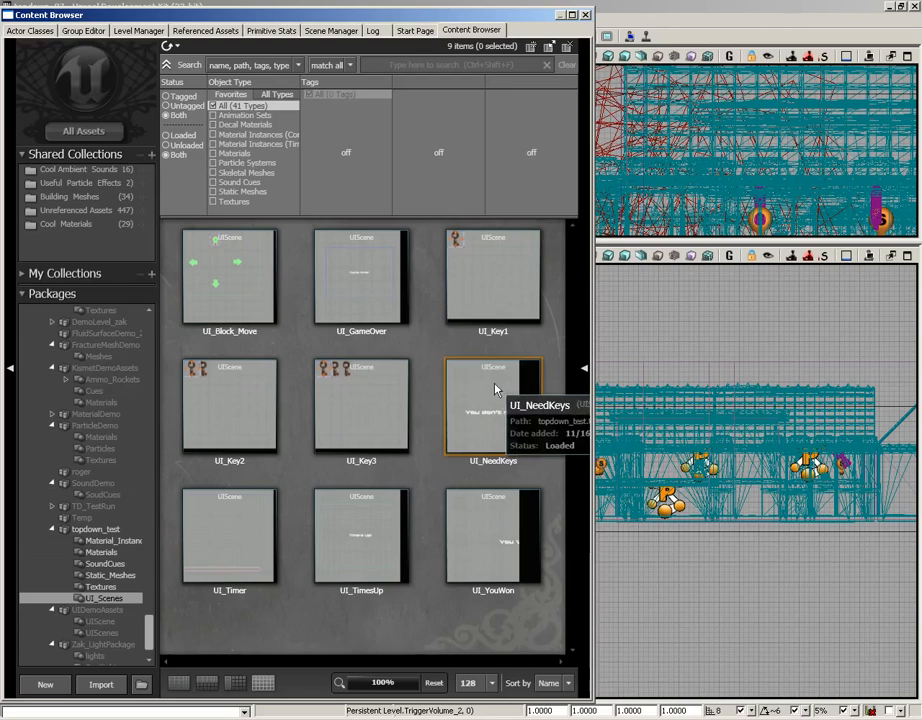
Assign the UI_NeedKeys scene asset to the Open Scene action
{"action": "left_click", "coordinate": [494, 404]}
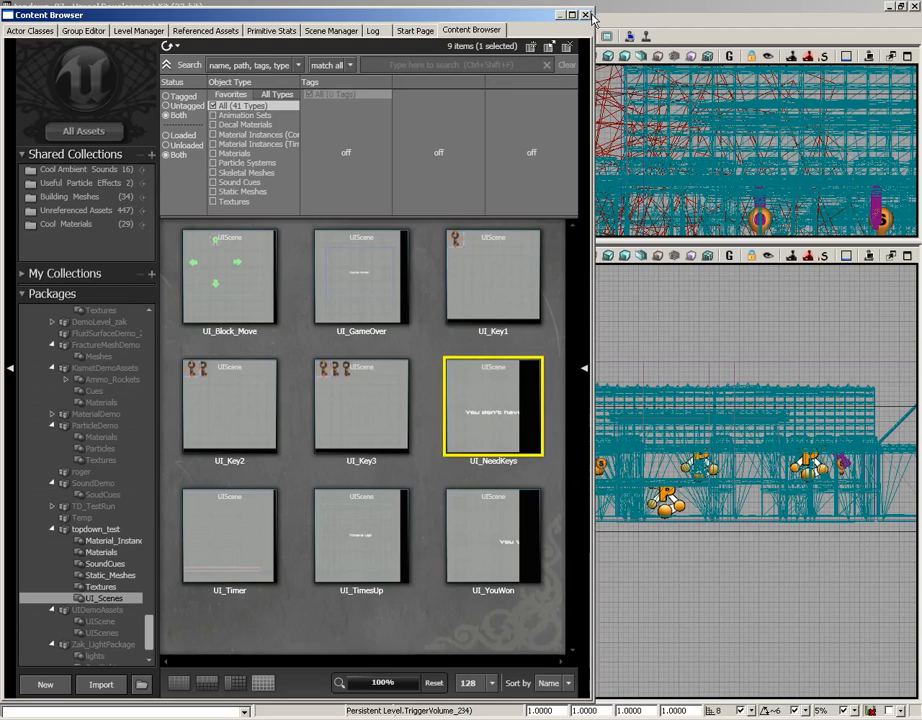
{"action": "mouse_move", "coordinate": [588, 18]}
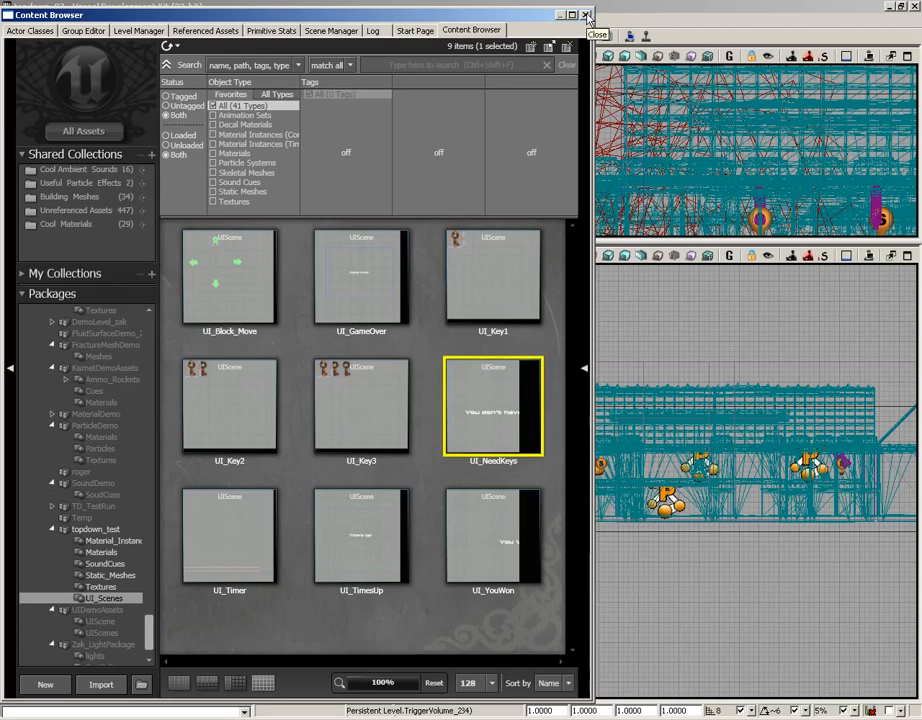
{"action": "left_click", "coordinate": [586, 16]}
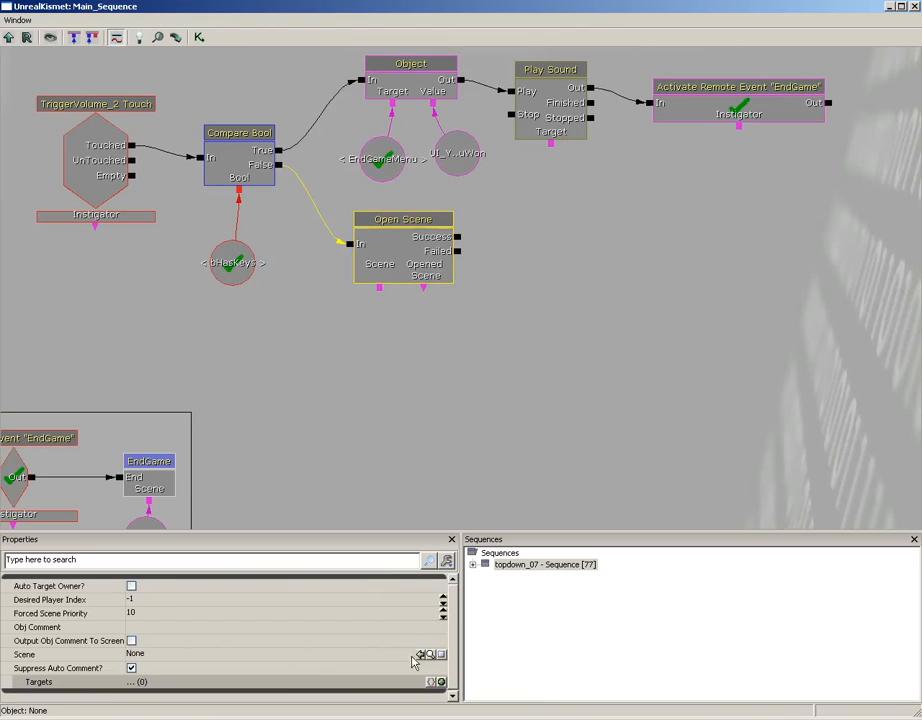
{"action": "left_click", "coordinate": [420, 654]}
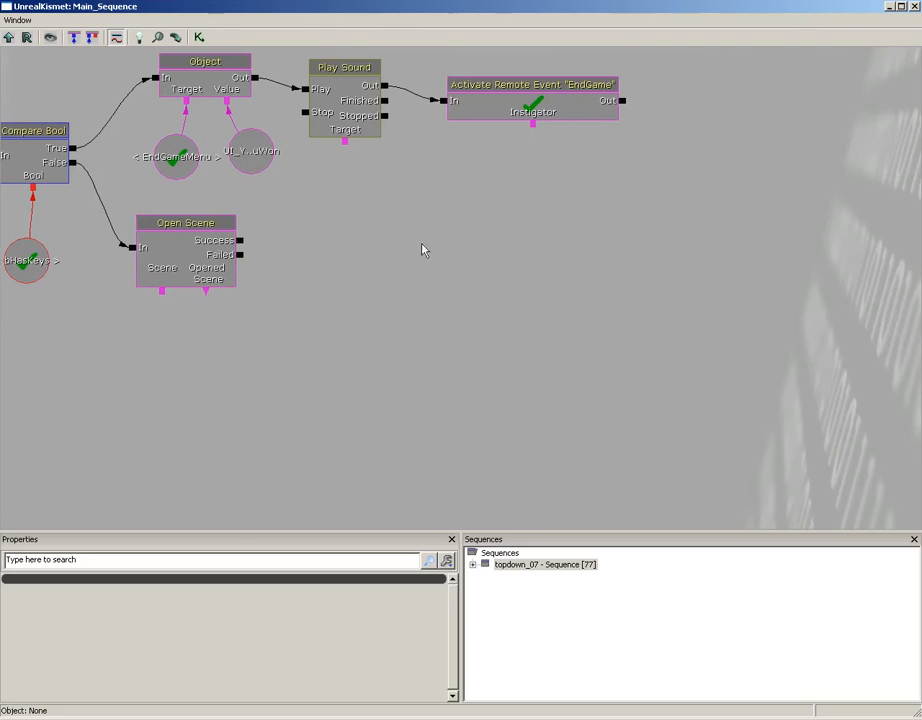
{"action": "mouse_move", "coordinate": [440, 246]}
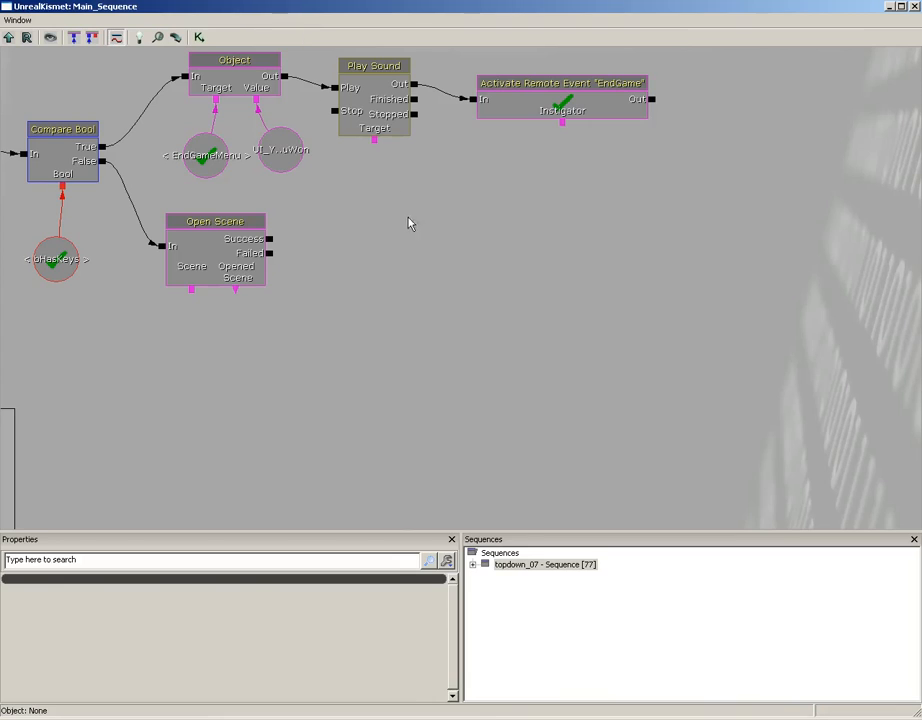
Add a Teleport action triggered by Open Scene's output
{"action": "right_click", "coordinate": [408, 222]}
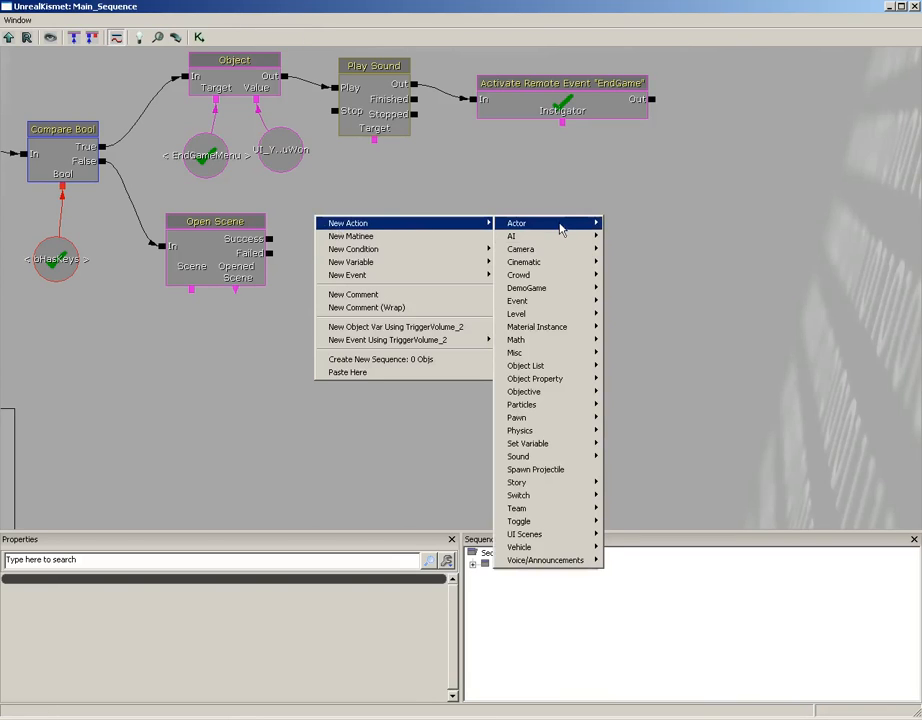
{"action": "mouse_move", "coordinate": [516, 222]}
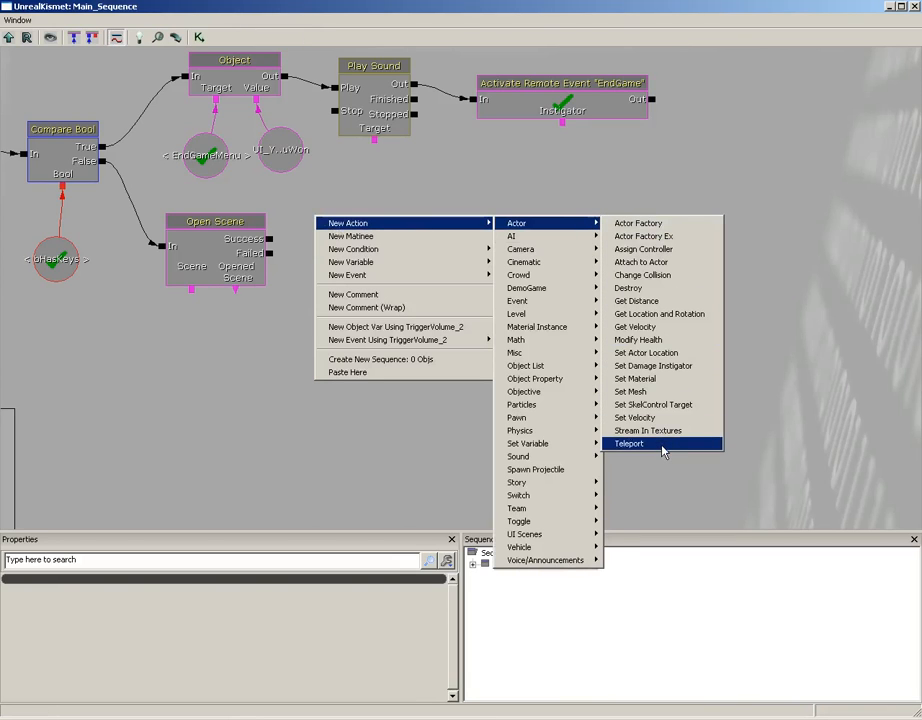
{"action": "left_click", "coordinate": [628, 444]}
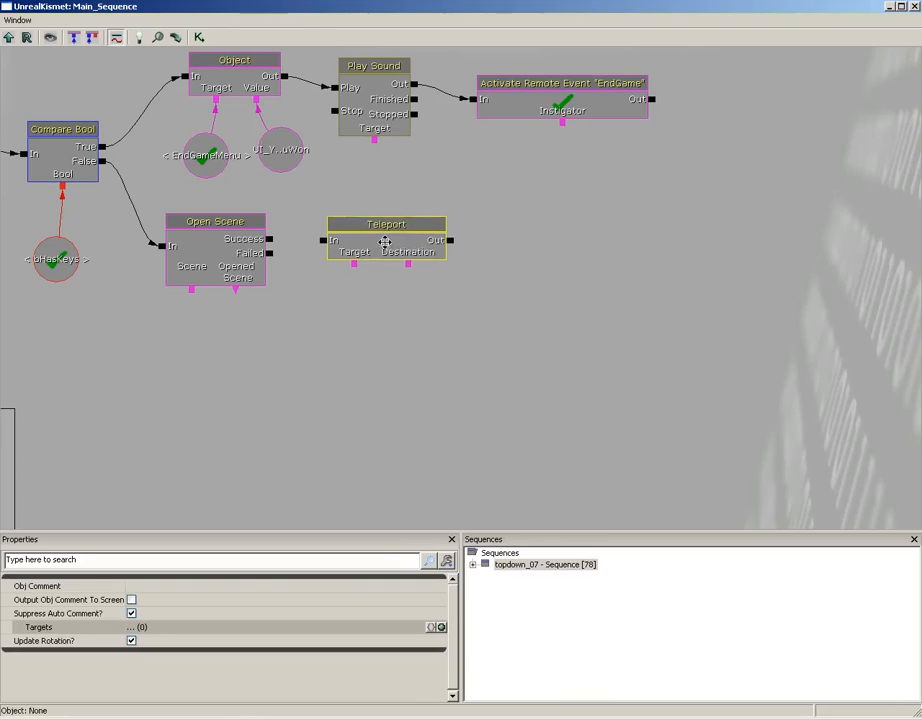
{"action": "left_click", "coordinate": [386, 240]}
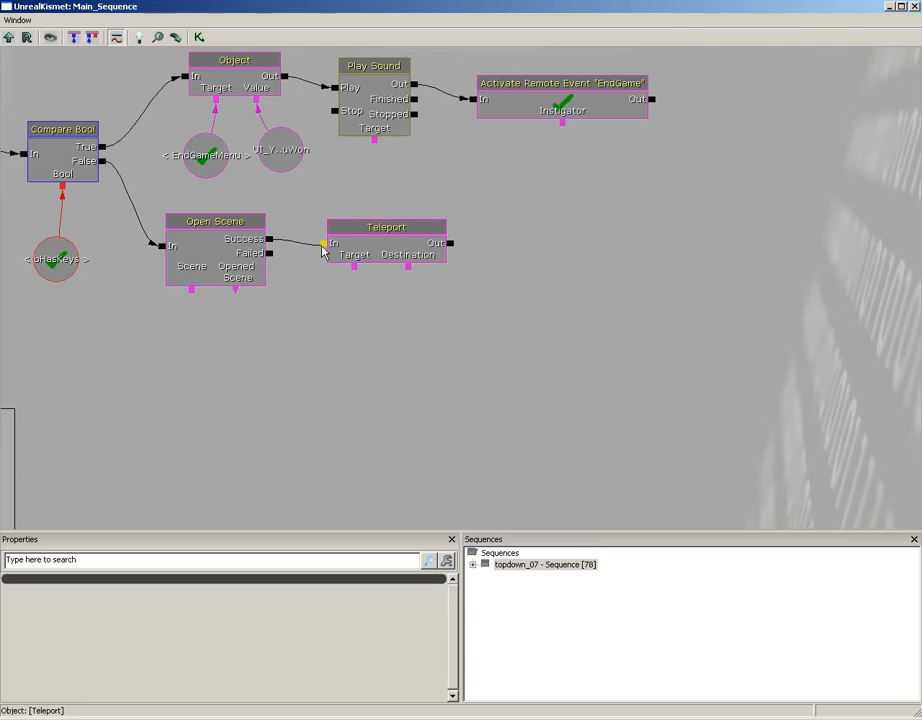
{"action": "left_click", "coordinate": [324, 304]}
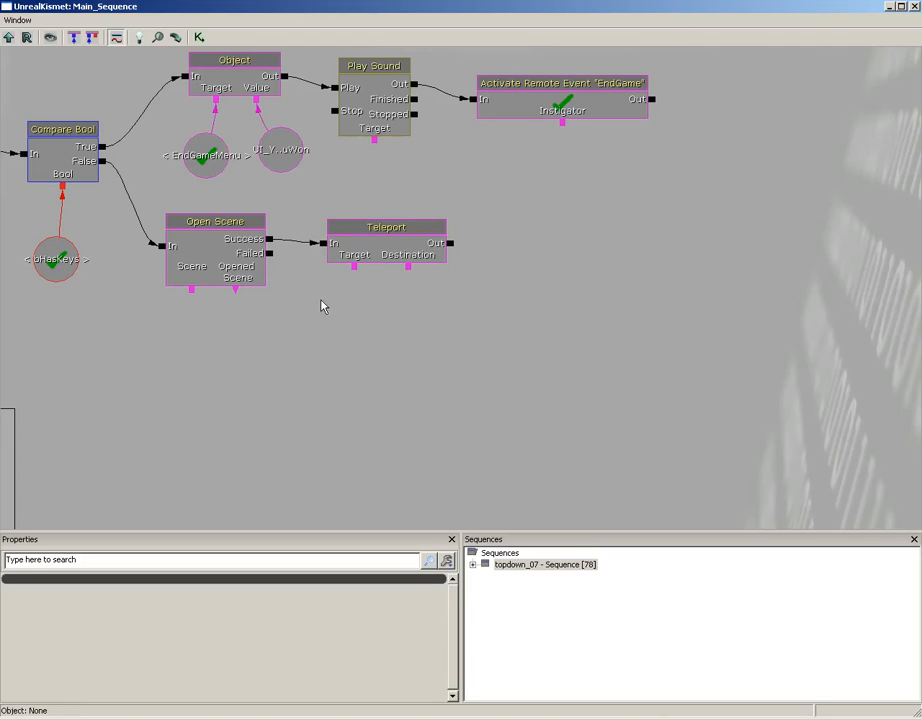
Target a single-player Player variable and set PlayerStart_1 as the teleport destination
{"action": "right_click", "coordinate": [322, 306]}
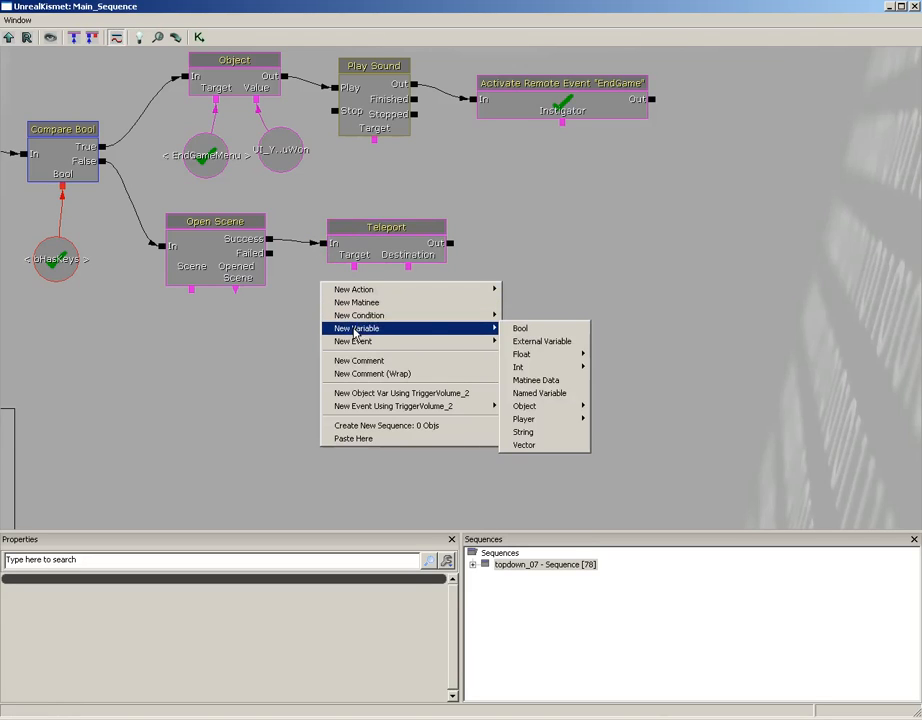
{"action": "left_click", "coordinate": [524, 418]}
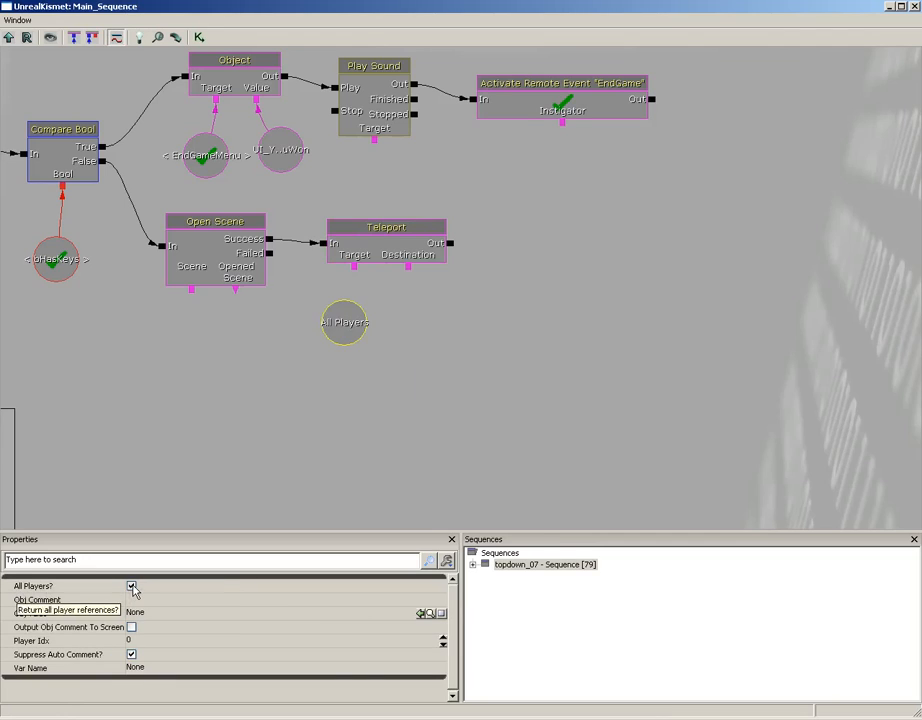
{"action": "left_click", "coordinate": [132, 586]}
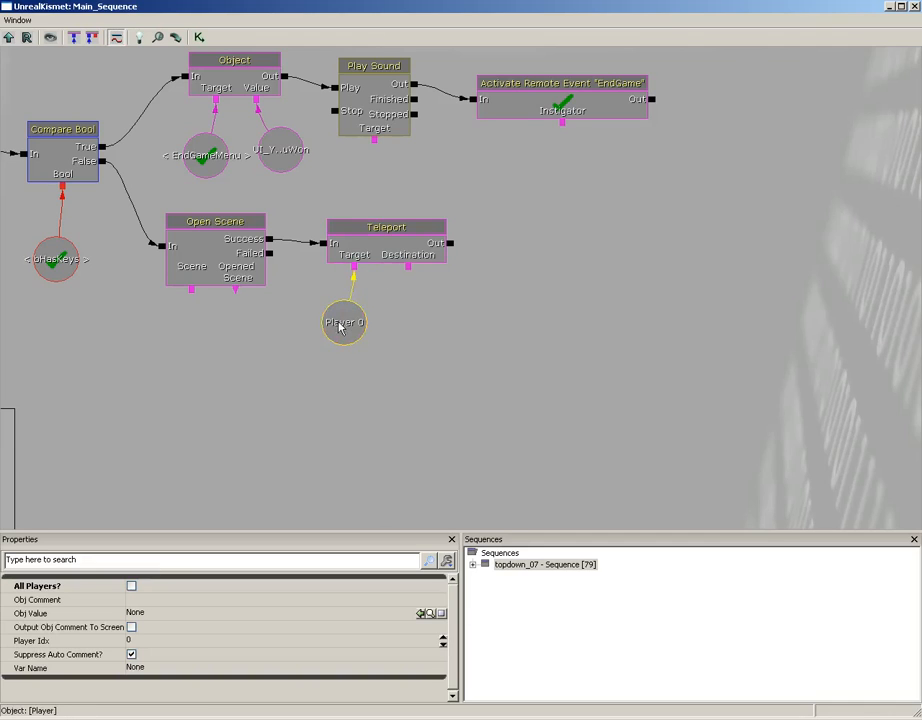
{"action": "left_click_drag", "start_coordinate": [344, 322], "coordinate": [320, 310]}
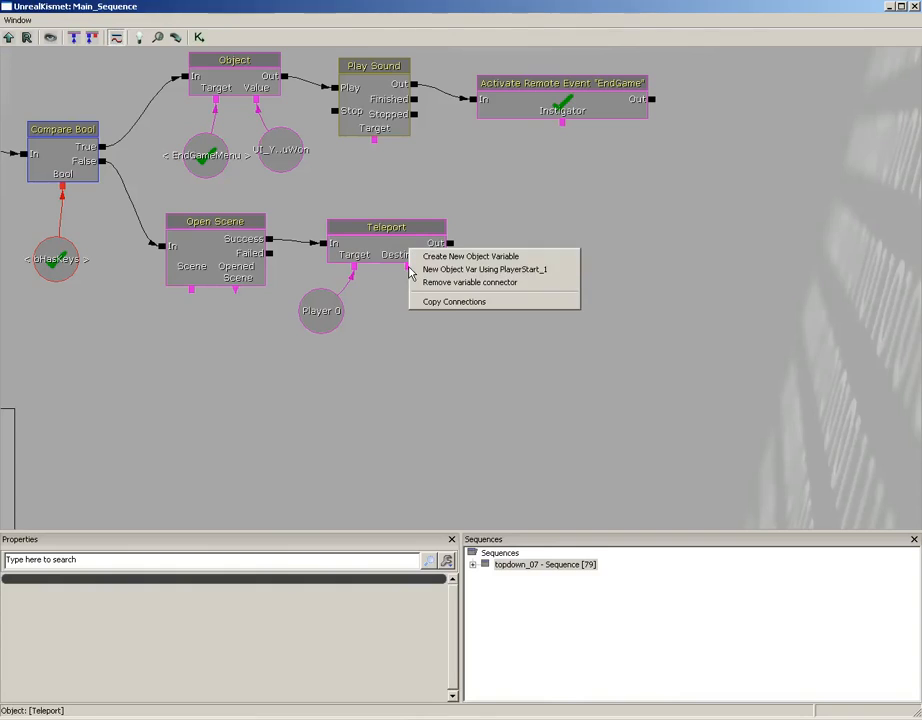
{"action": "left_click", "coordinate": [484, 268]}
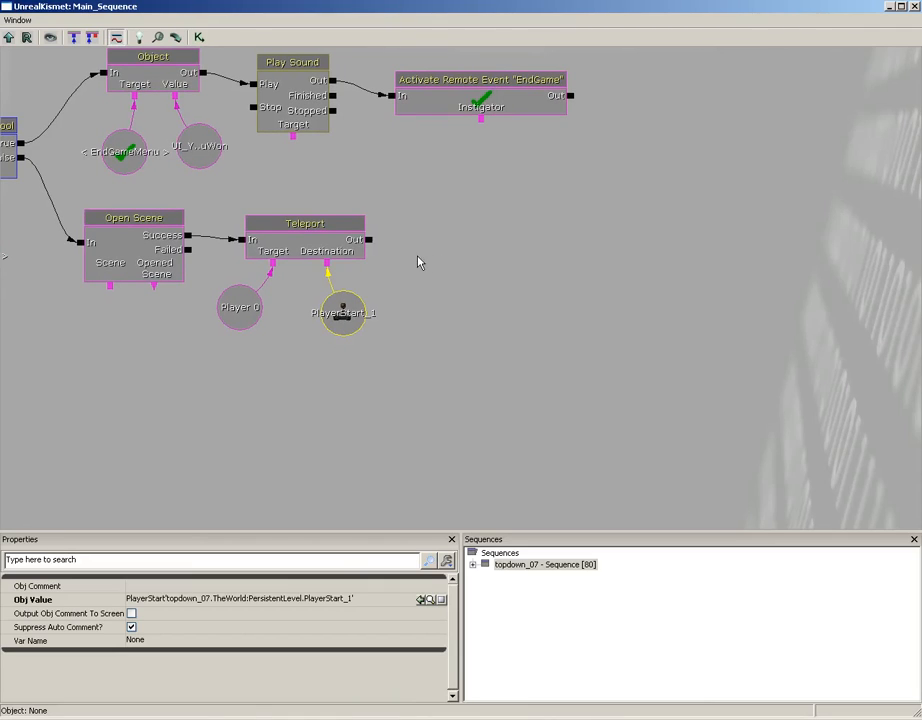
Add a Close Scene action fed by Teleport's output
{"action": "right_click", "coordinate": [418, 262]}
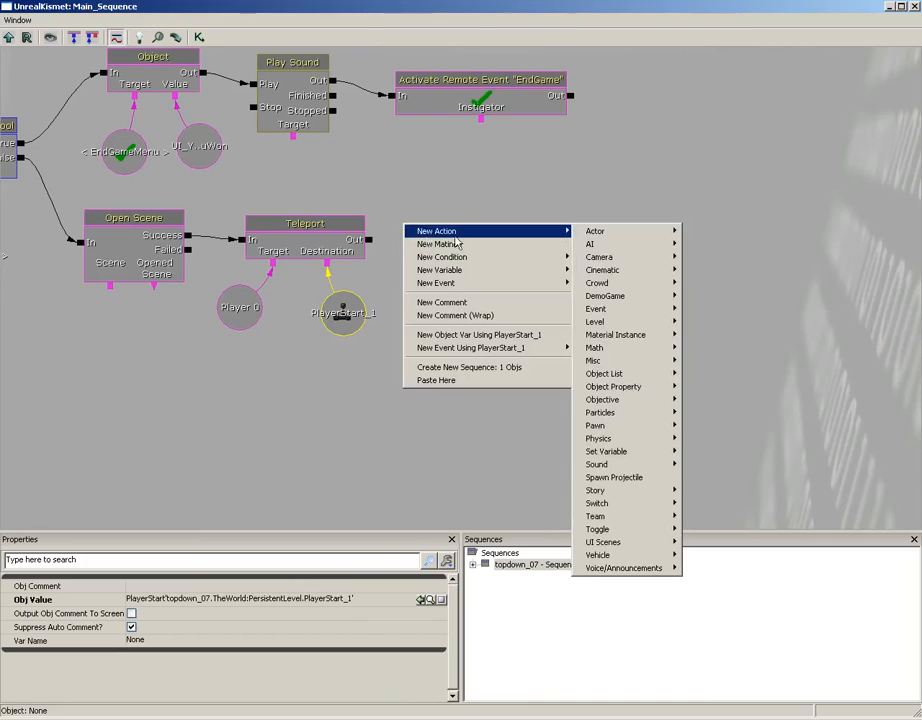
{"action": "mouse_move", "coordinate": [602, 540]}
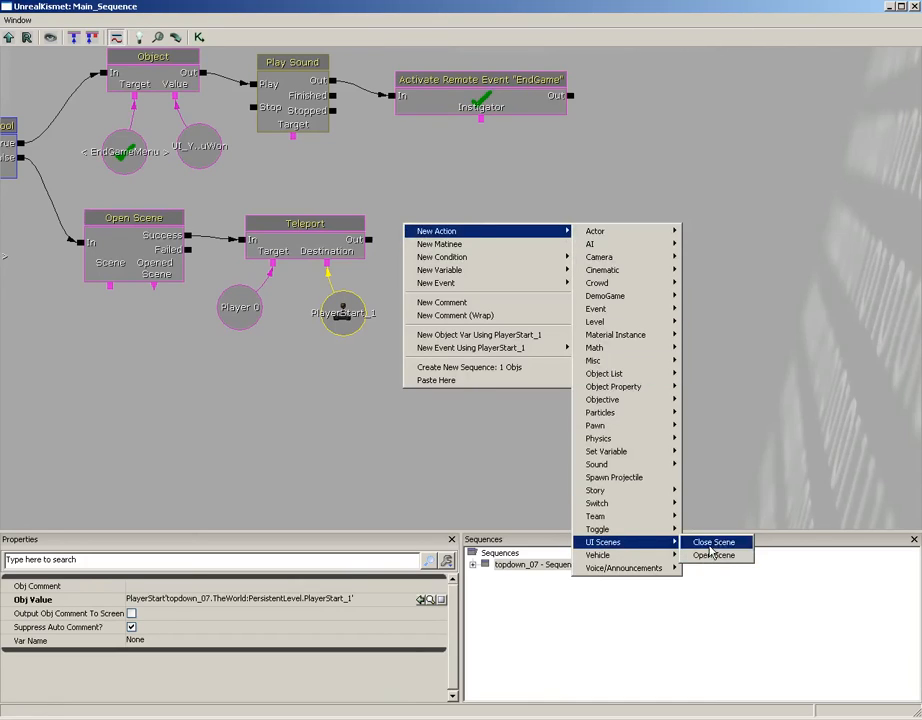
{"action": "left_click", "coordinate": [712, 542]}
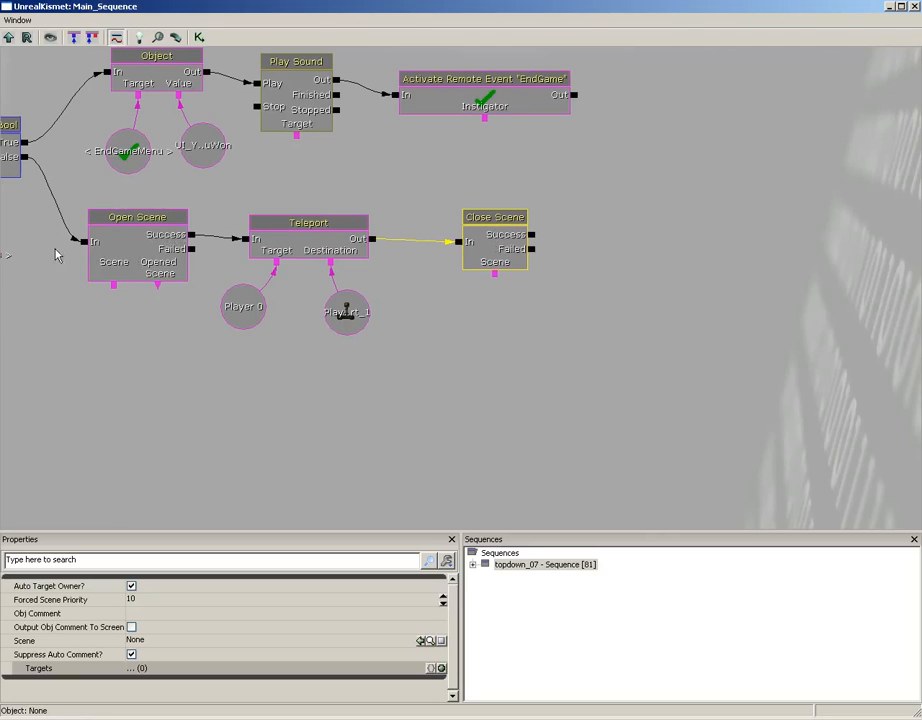
{"action": "left_click", "coordinate": [308, 222]}
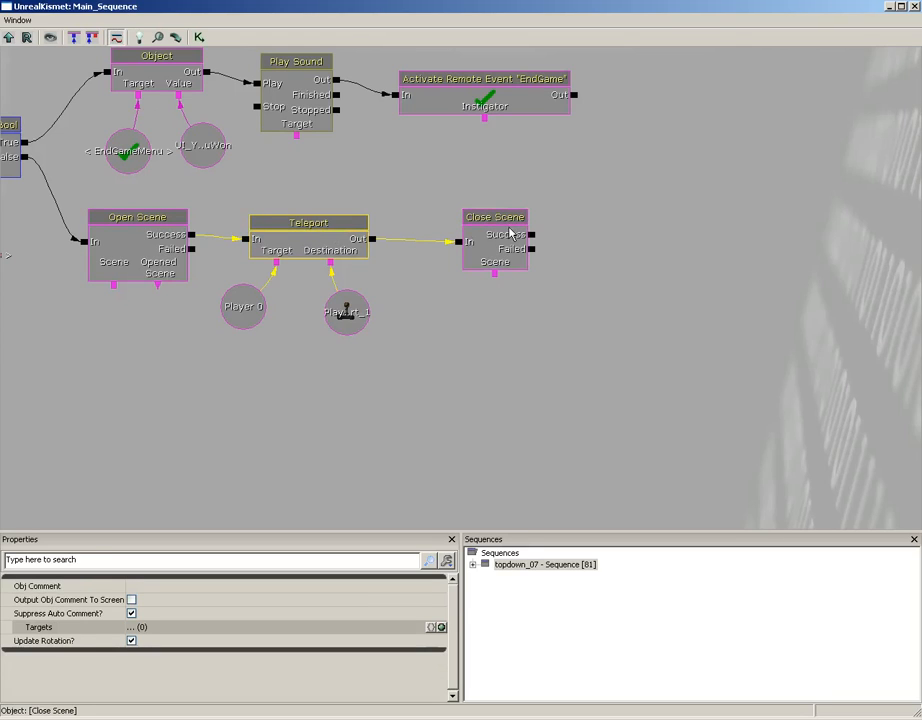
{"action": "left_click", "coordinate": [494, 216]}
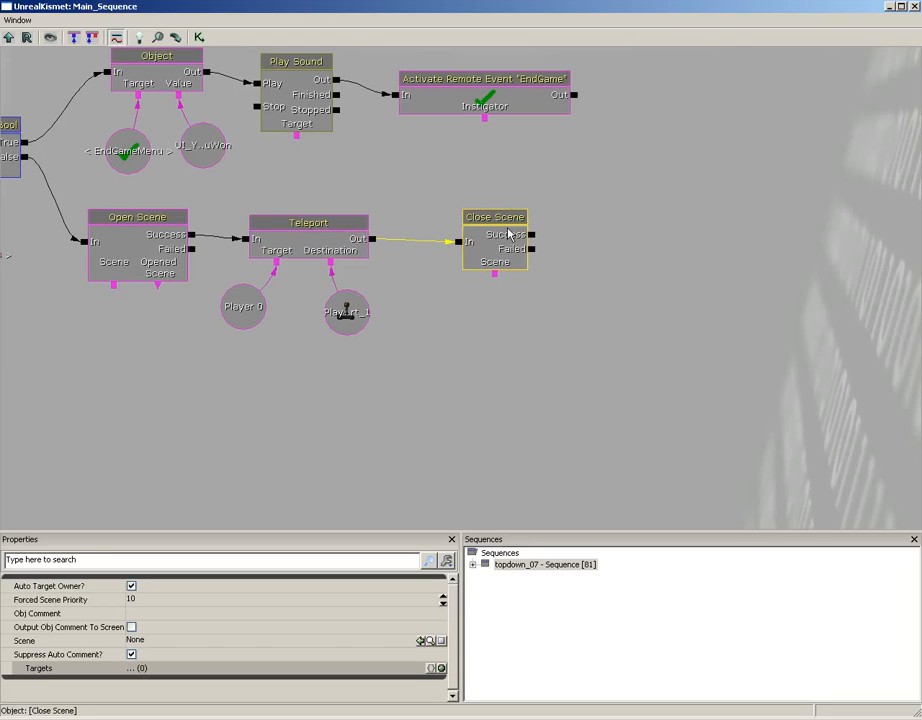
{"action": "left_click", "coordinate": [308, 222]}
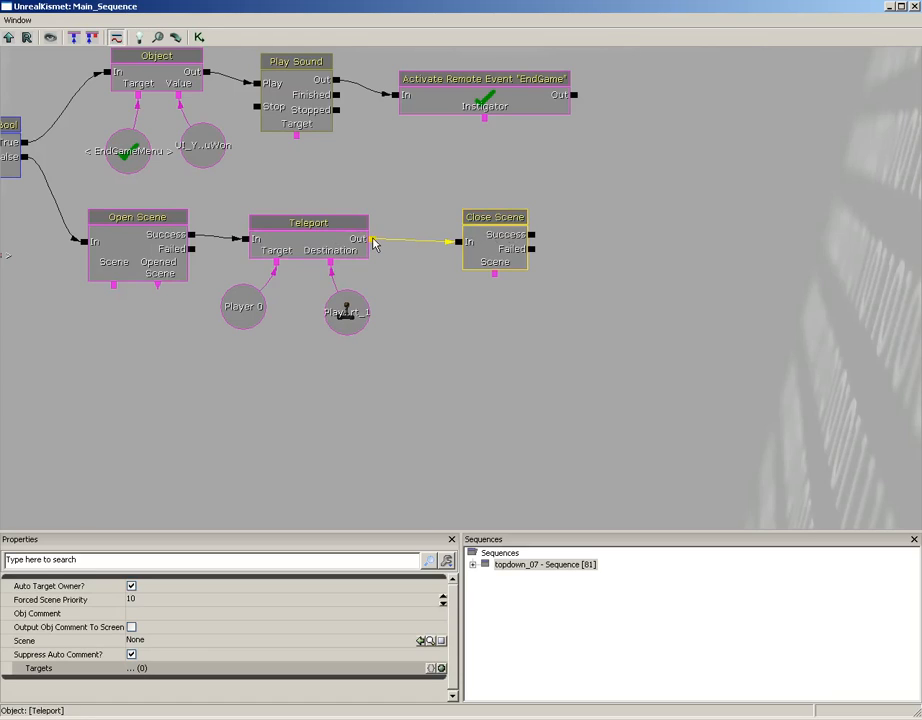
Give Teleport's output link a 2-second activate delay before Close Scene fires
{"action": "right_click", "coordinate": [368, 240]}
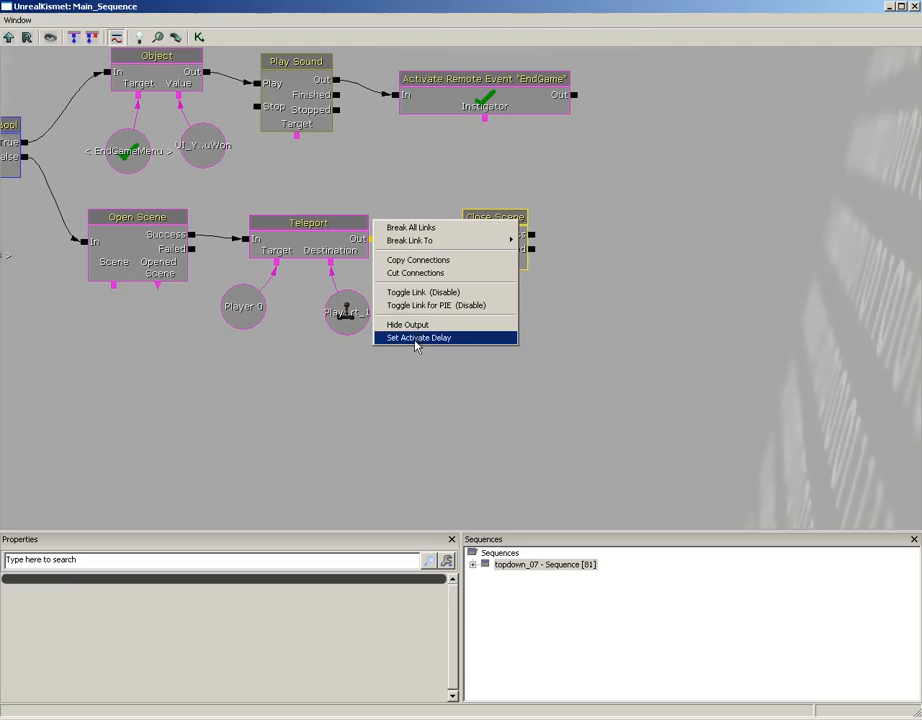
{"action": "left_click", "coordinate": [418, 336]}
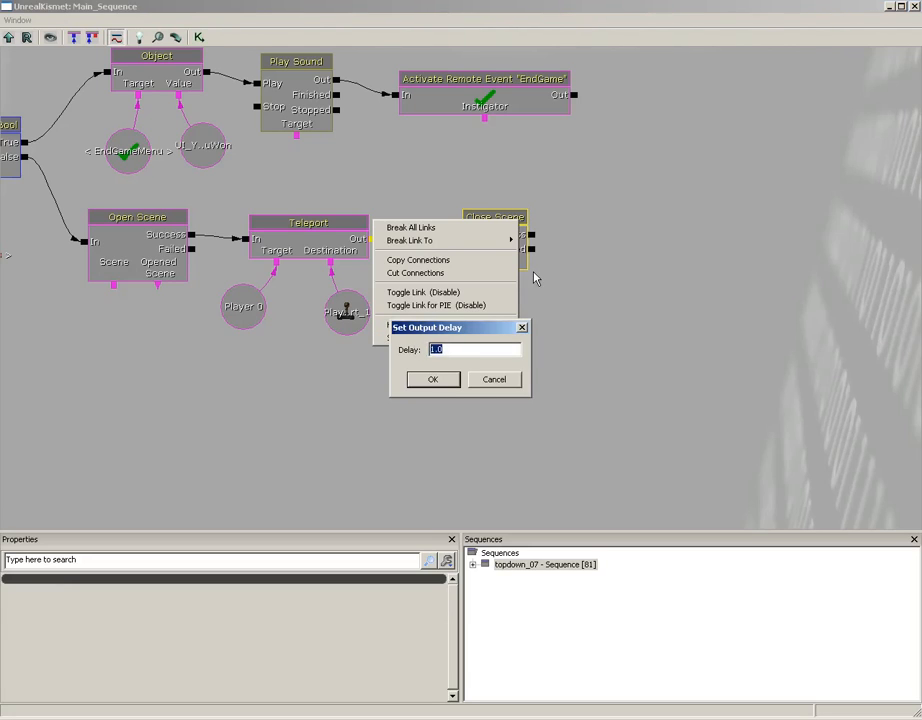
{"action": "left_click", "coordinate": [432, 380]}
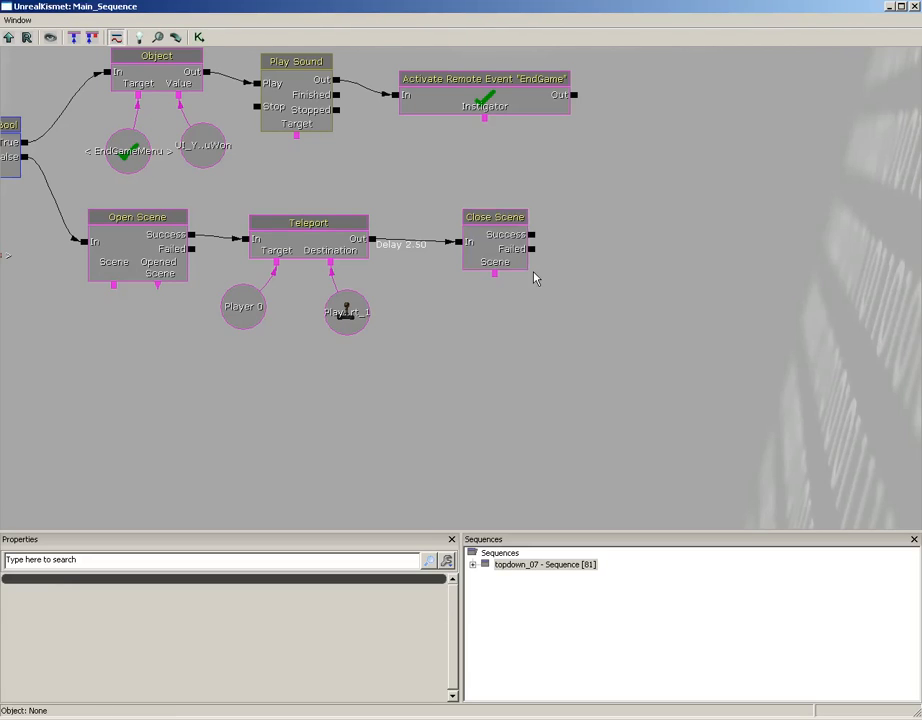
{"action": "mouse_move", "coordinate": [156, 304]}
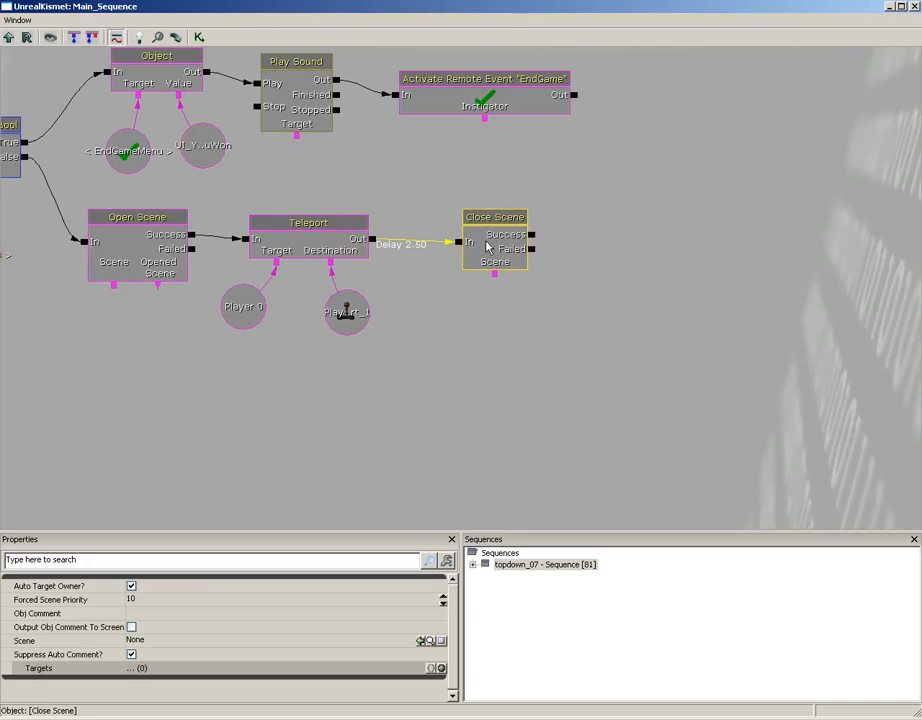
{"action": "mouse_move", "coordinate": [484, 240]}
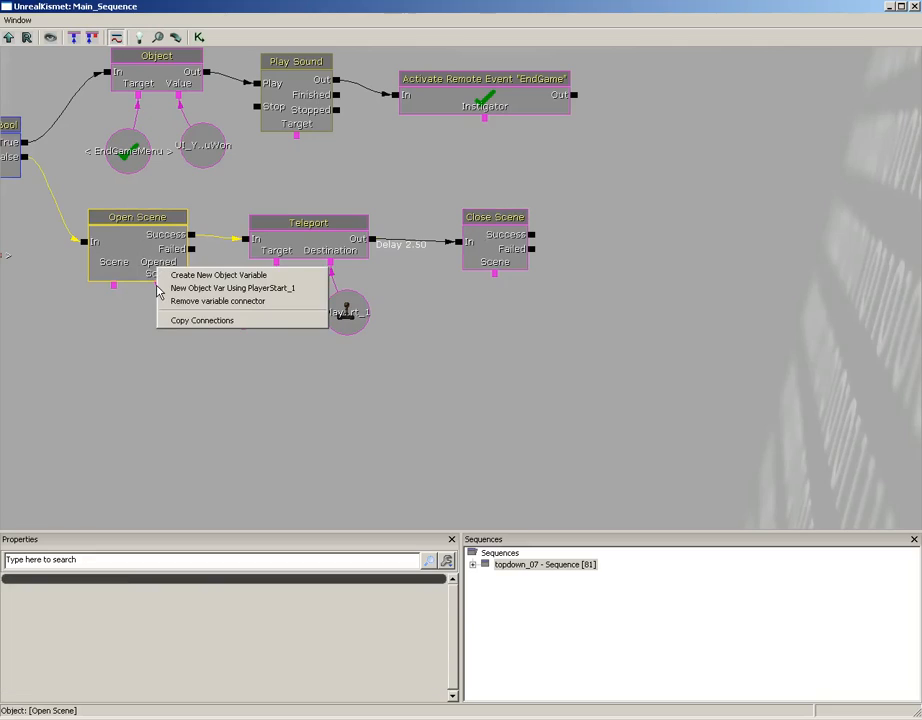
{"action": "mouse_move", "coordinate": [232, 288]}
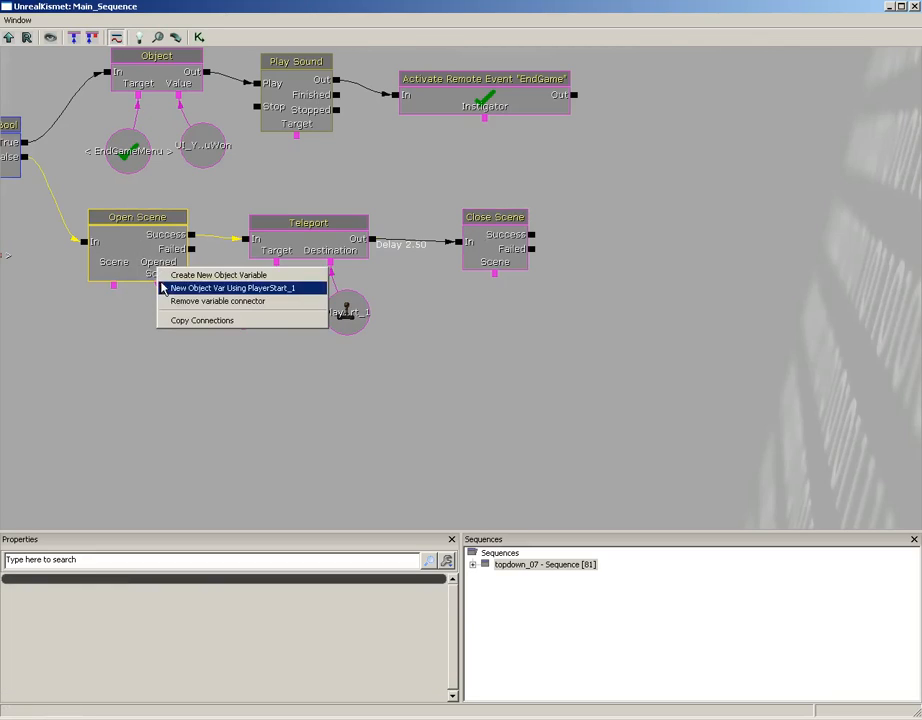
{"action": "left_click", "coordinate": [232, 288]}
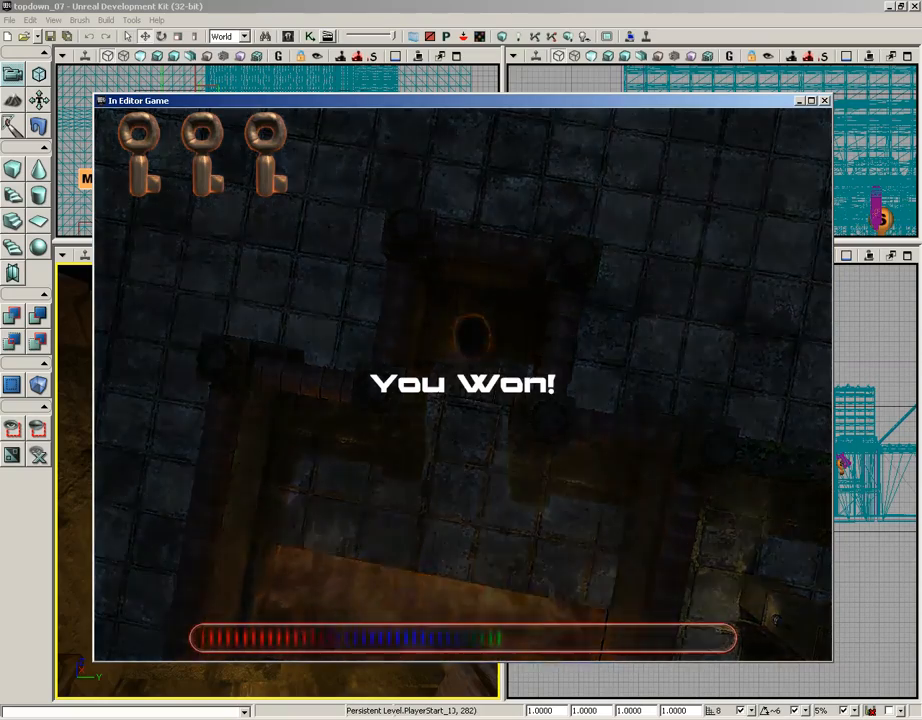
Playtest the level to see the You Won! screen, then stop the in-editor game
{"action": "left_click", "coordinate": [824, 100]}
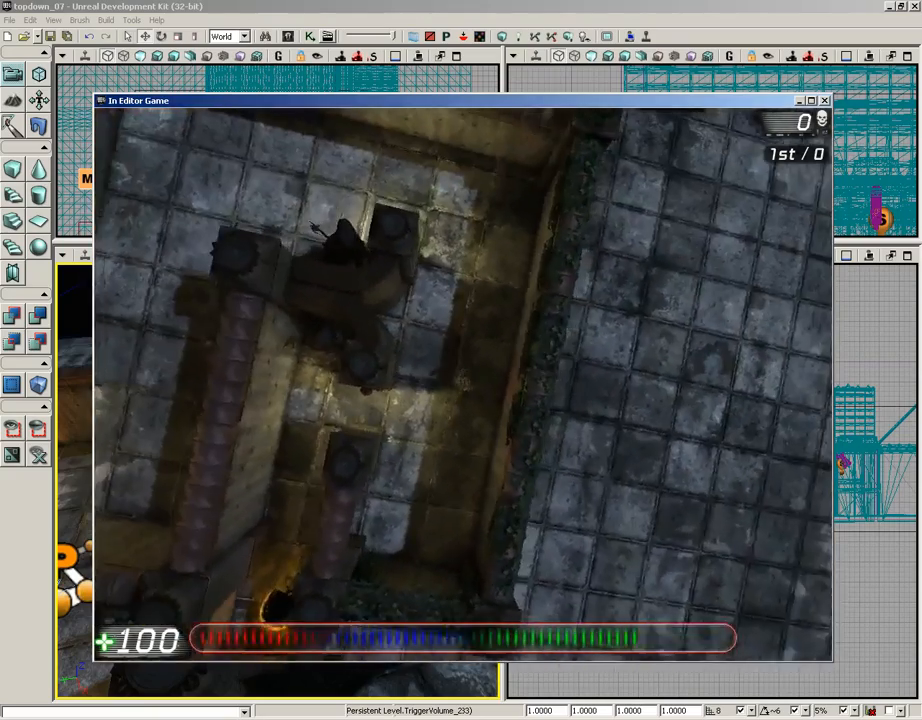
{"action": "left_click", "coordinate": [824, 100]}
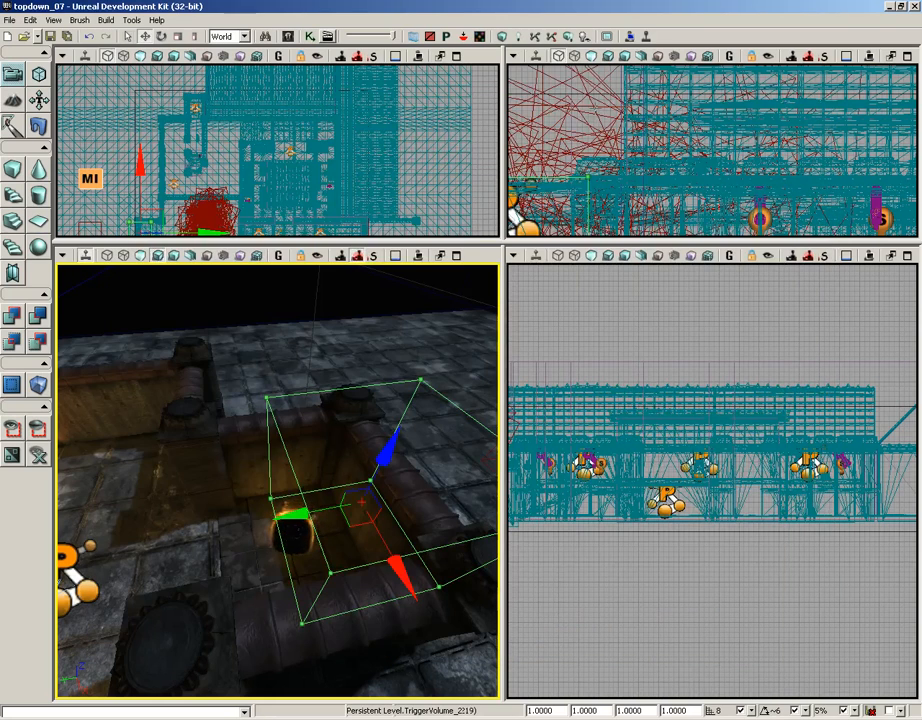